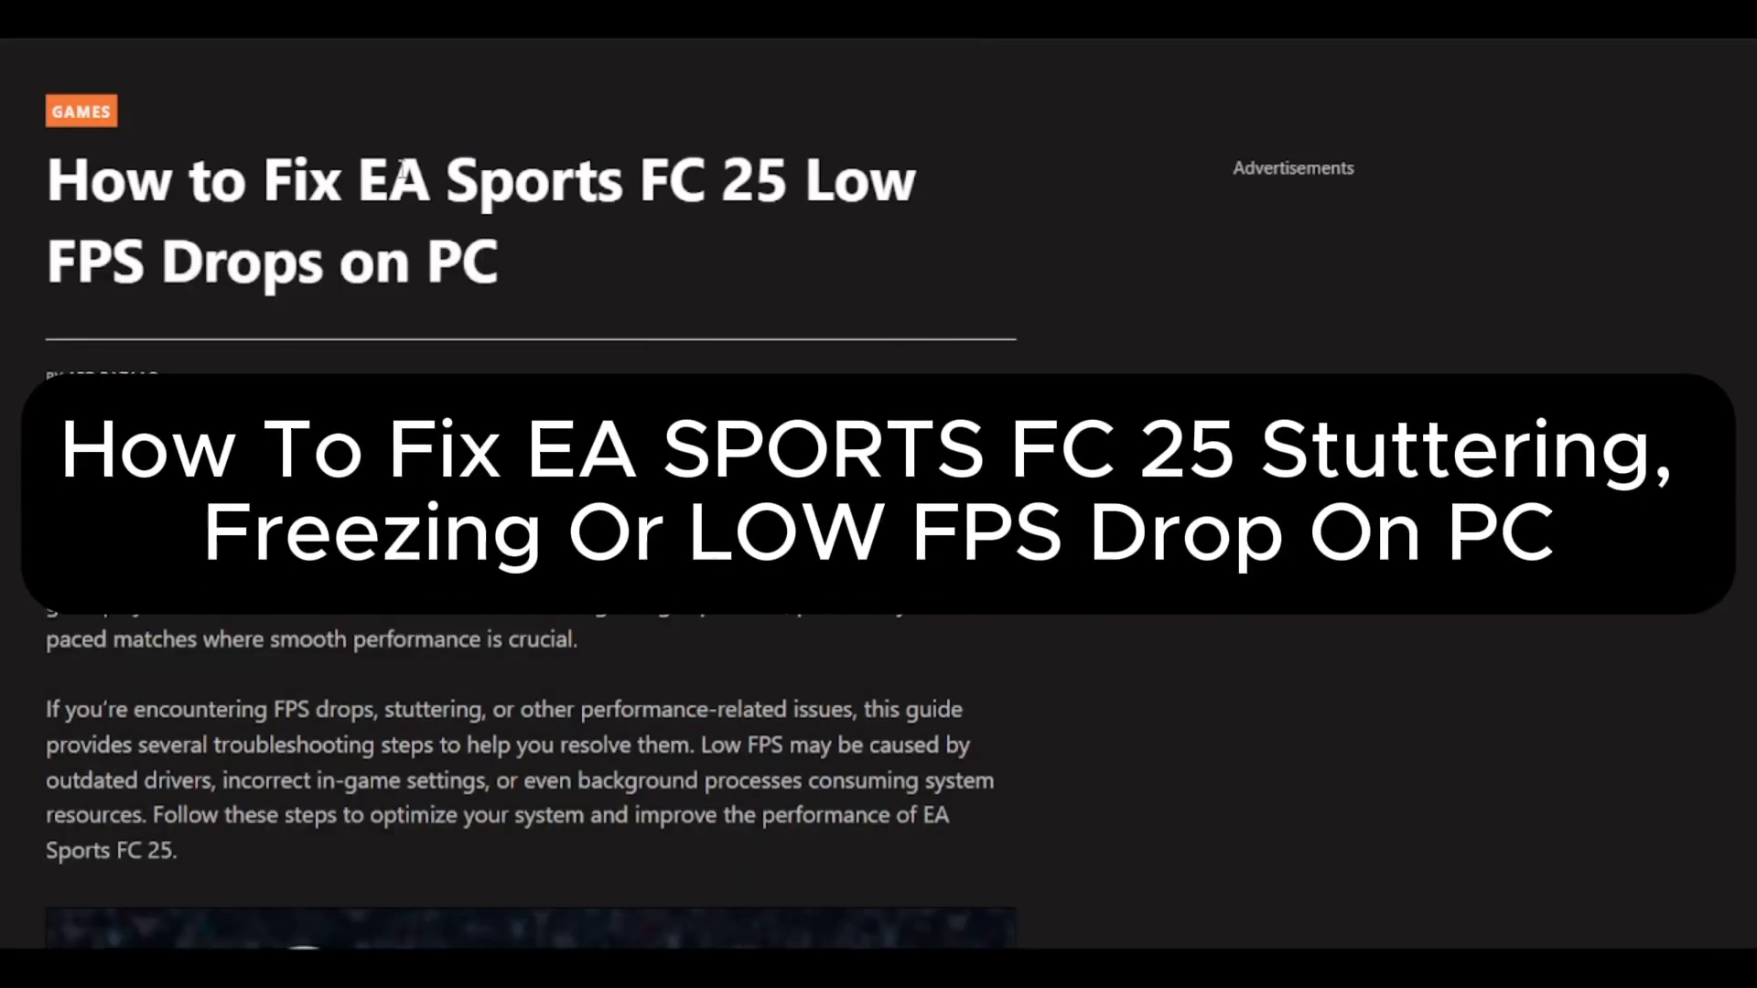
# Scroll past the title and contents to the first fix, disabling fullscreen optimizations.
pyautogui.scroll(-3)
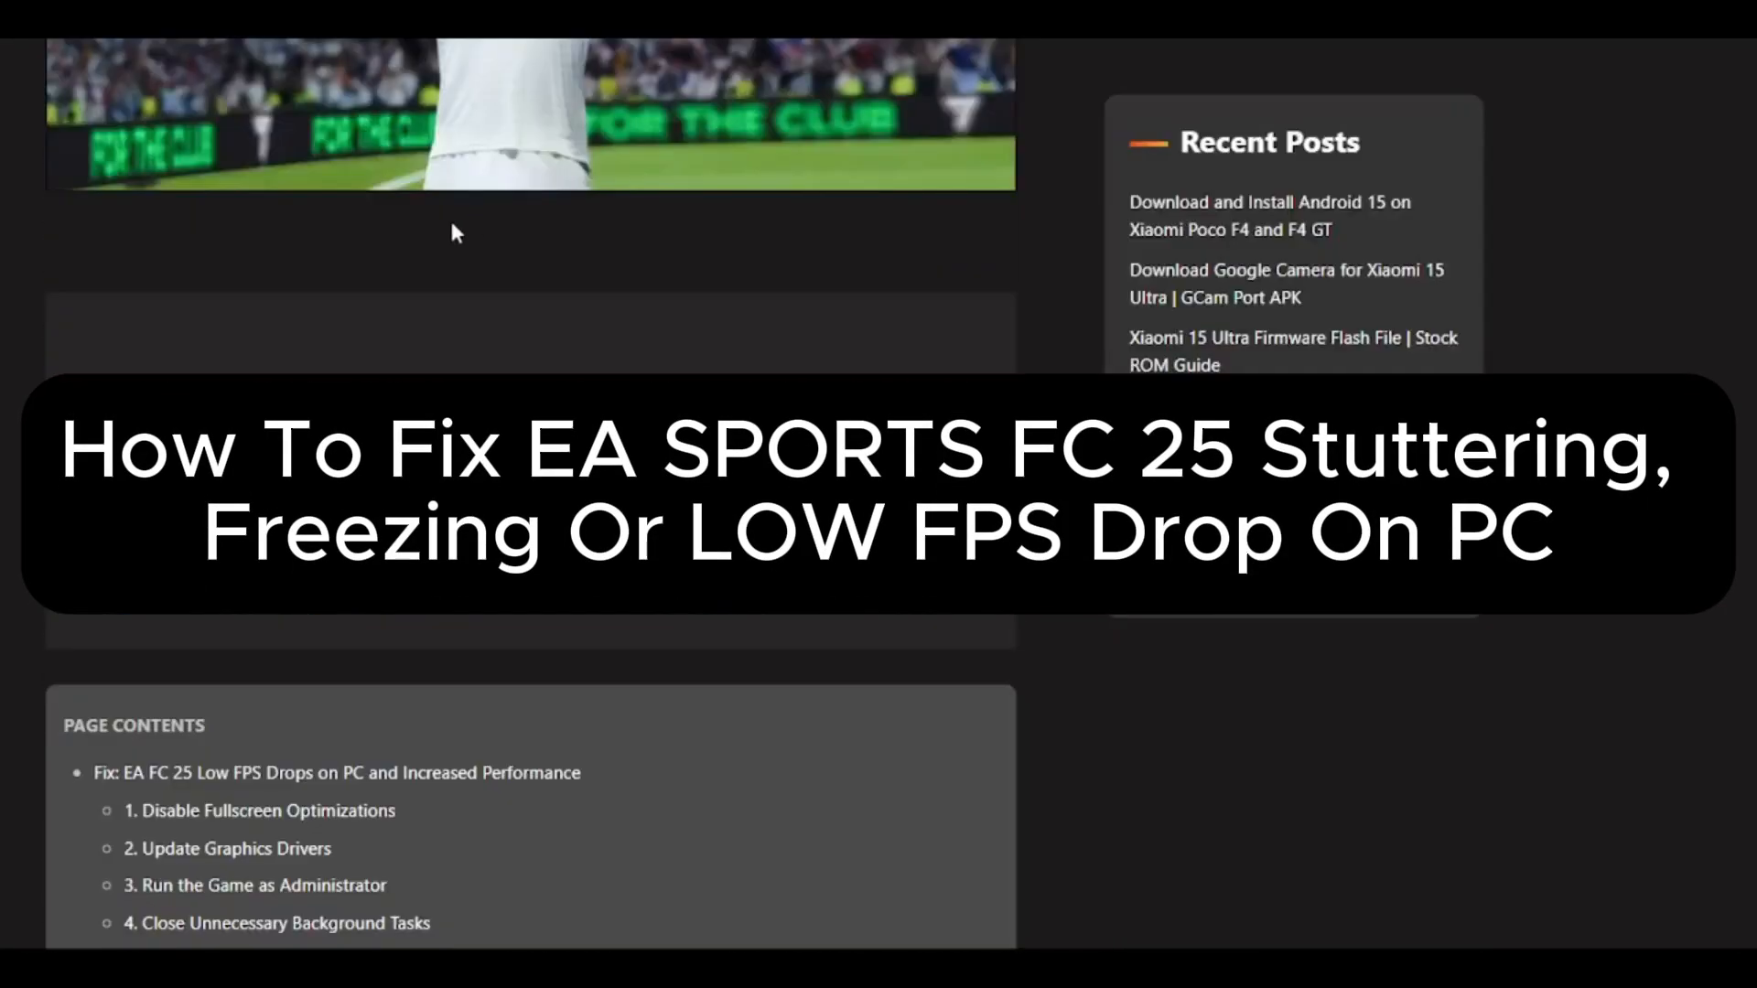
pyautogui.scroll(-3)
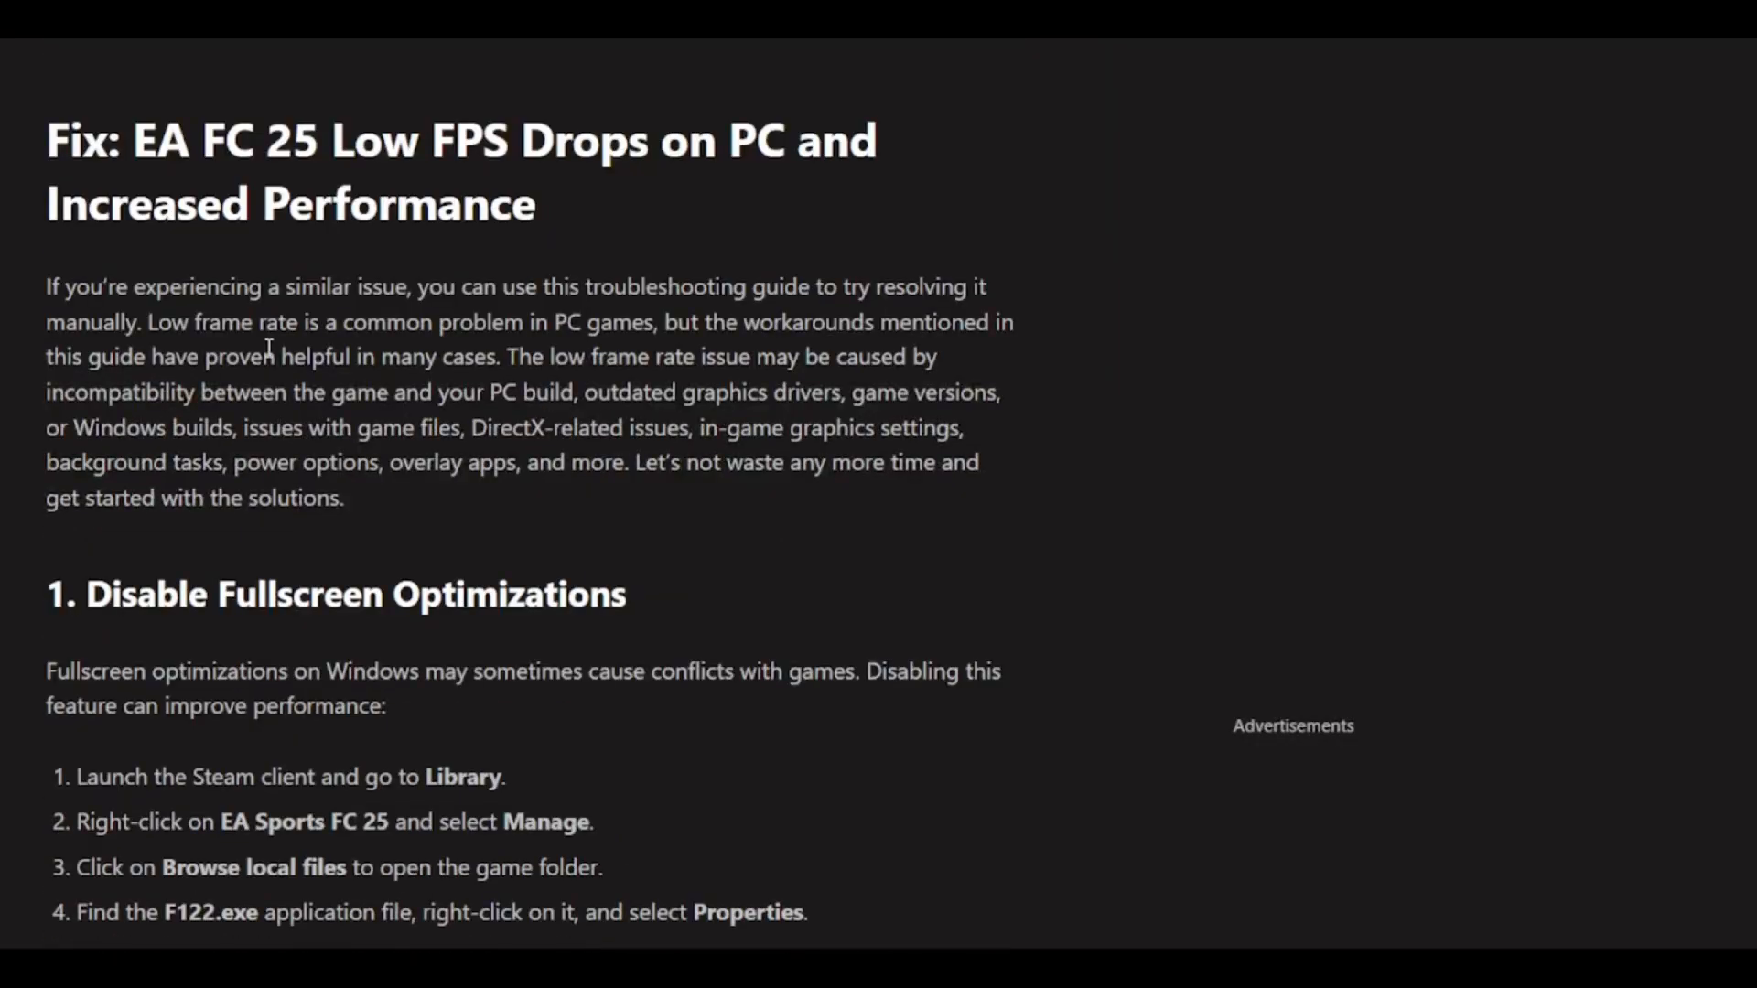
pyautogui.moveTo(280, 359)
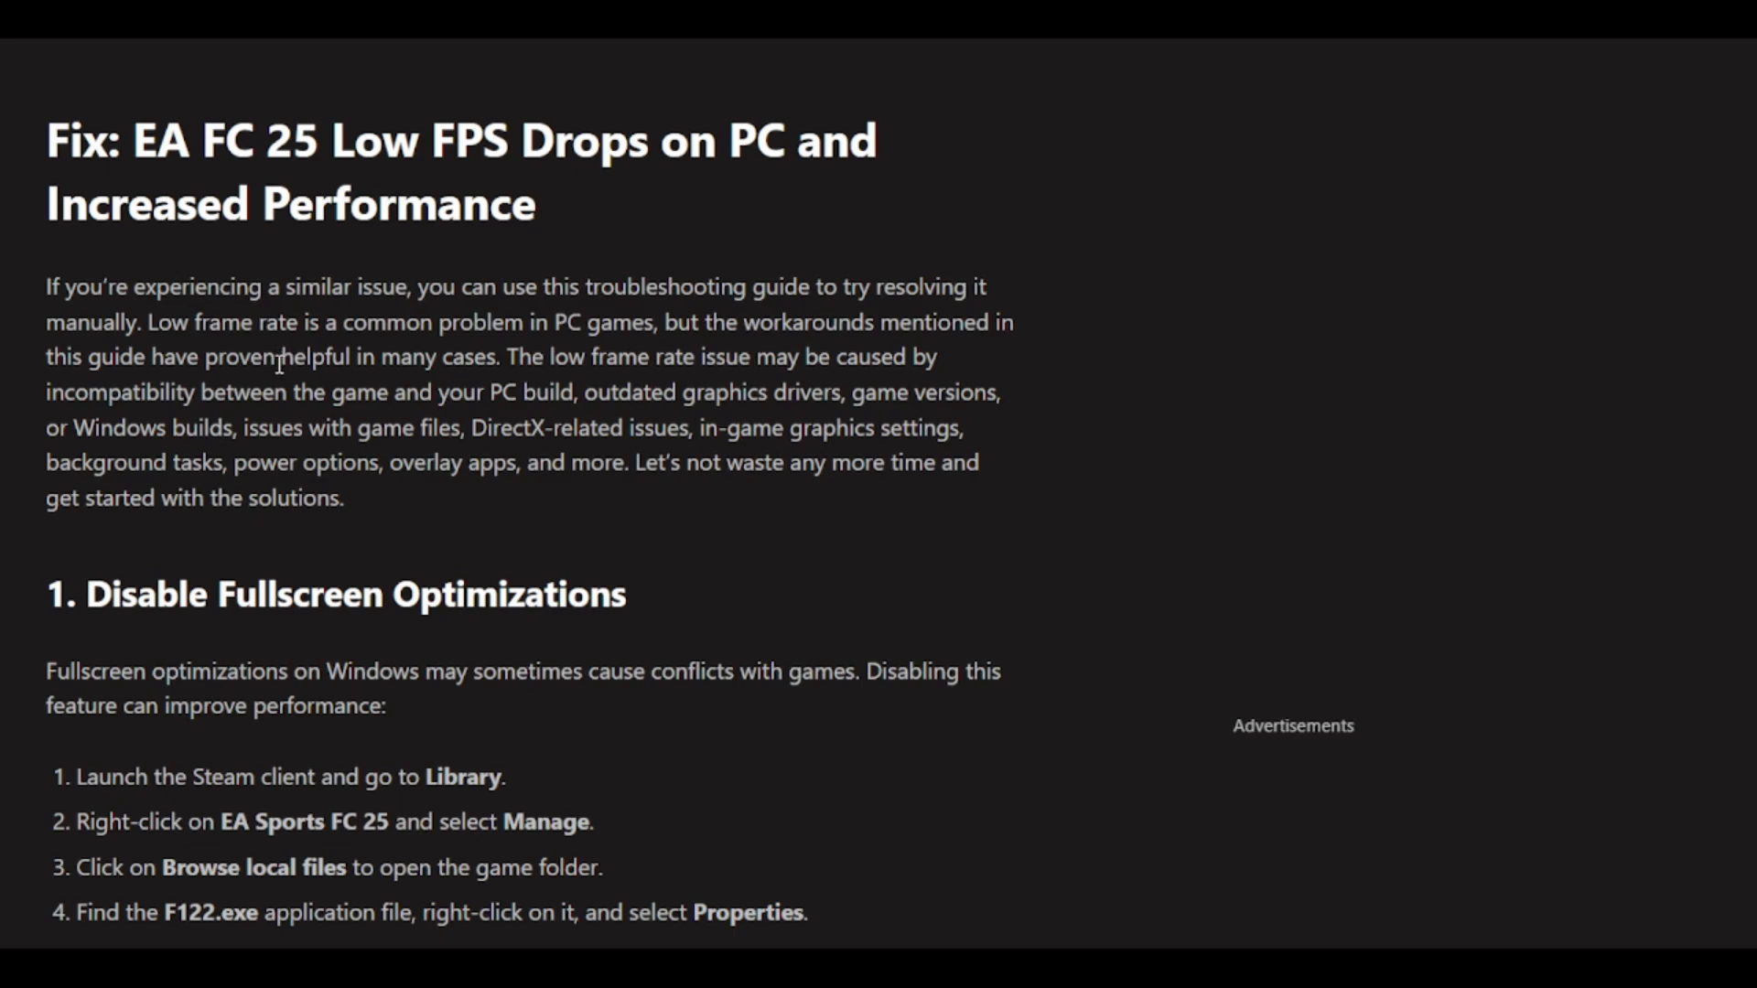
# Show all six fullscreen-optimization steps, briefly highlighting the F122.exe name in step 4.
pyautogui.scroll(-3)
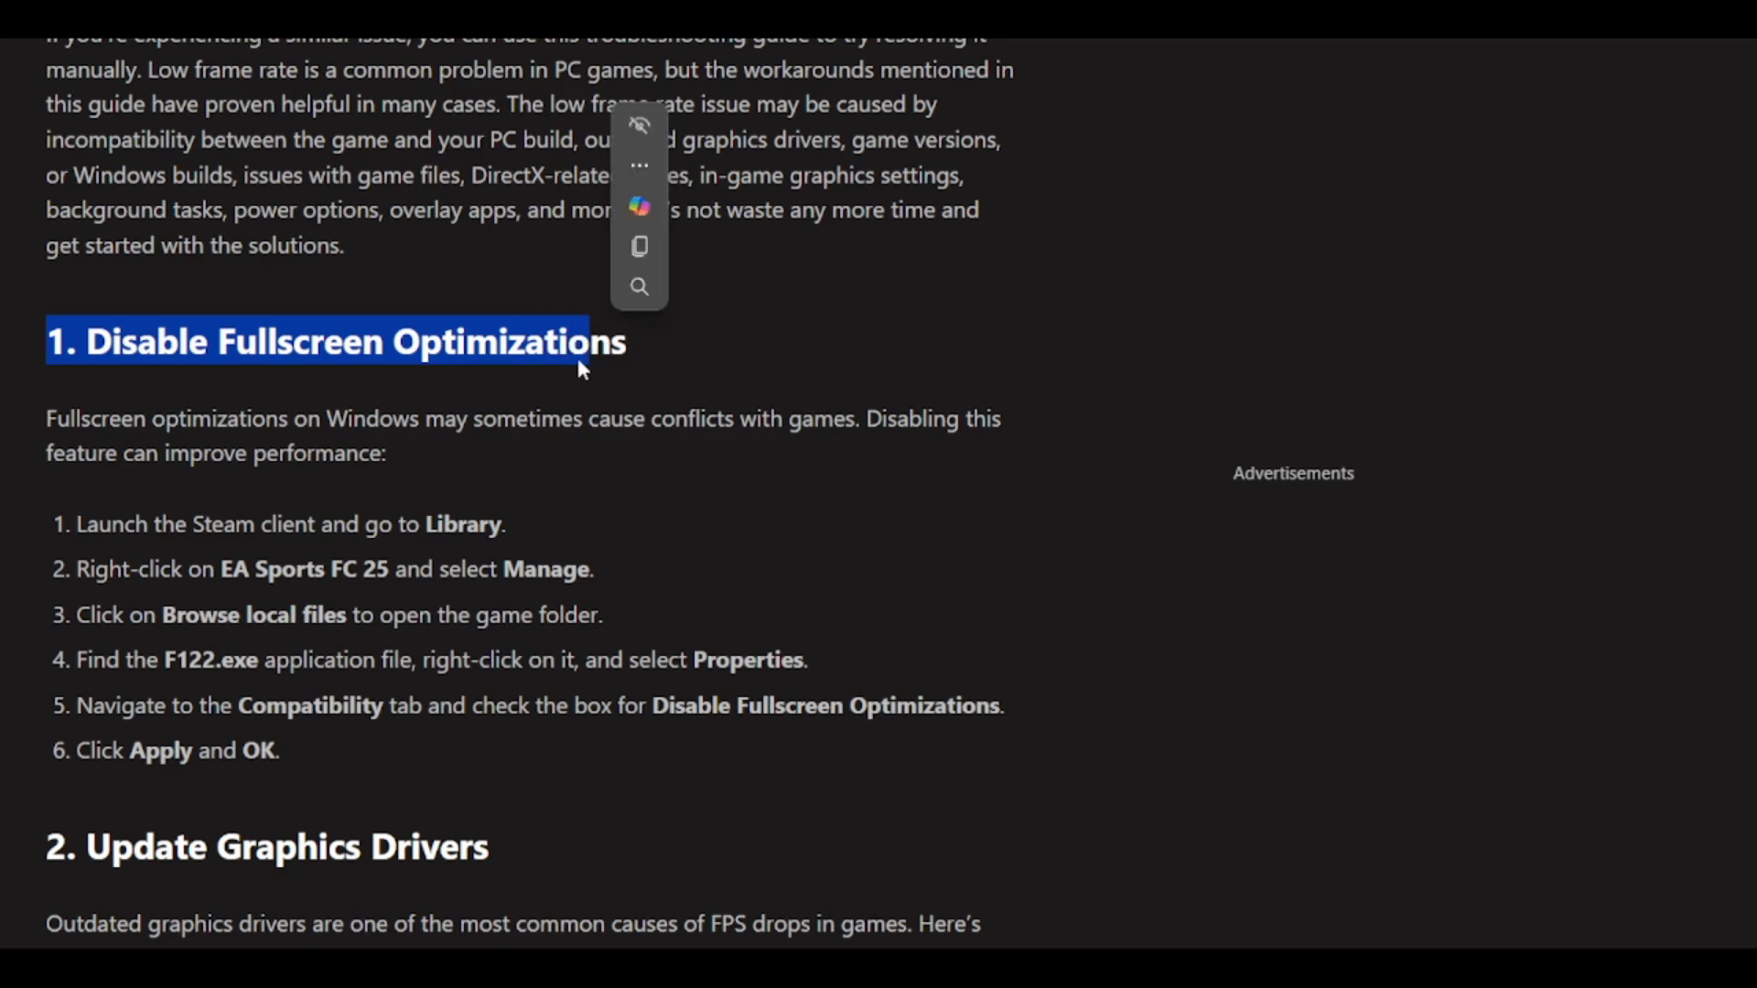
pyautogui.scroll(-3)
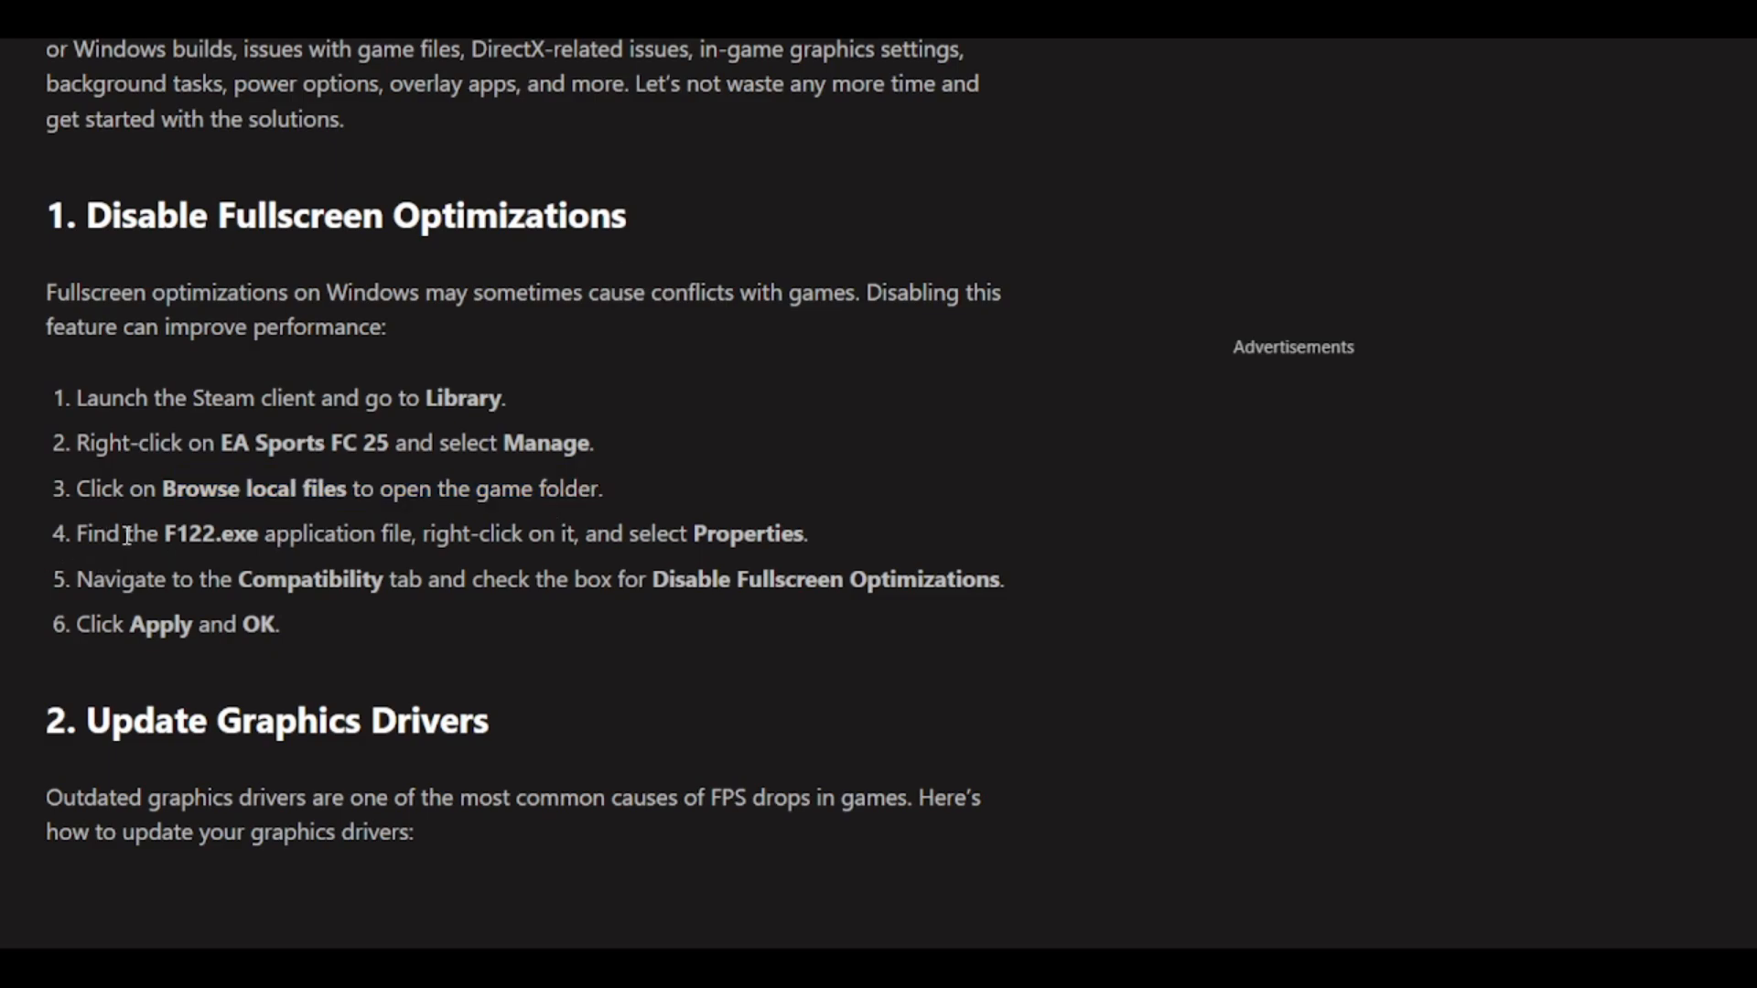
pyautogui.doubleClick(208, 532)
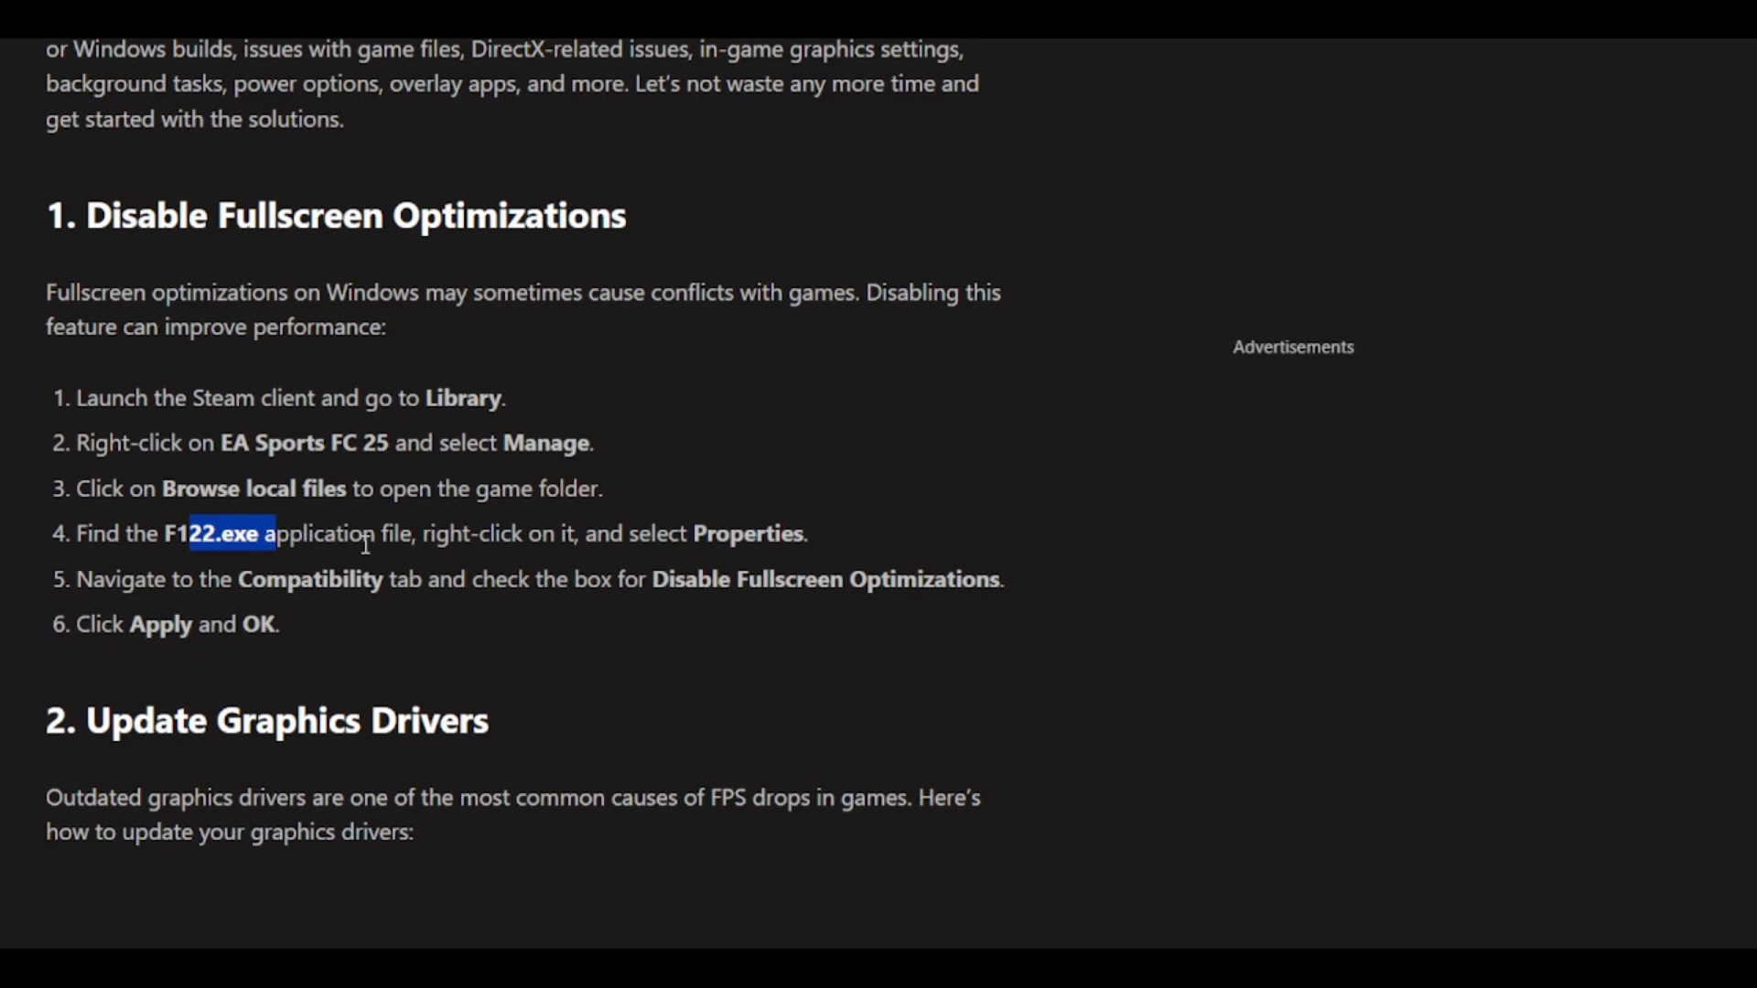
pyautogui.click(332, 572)
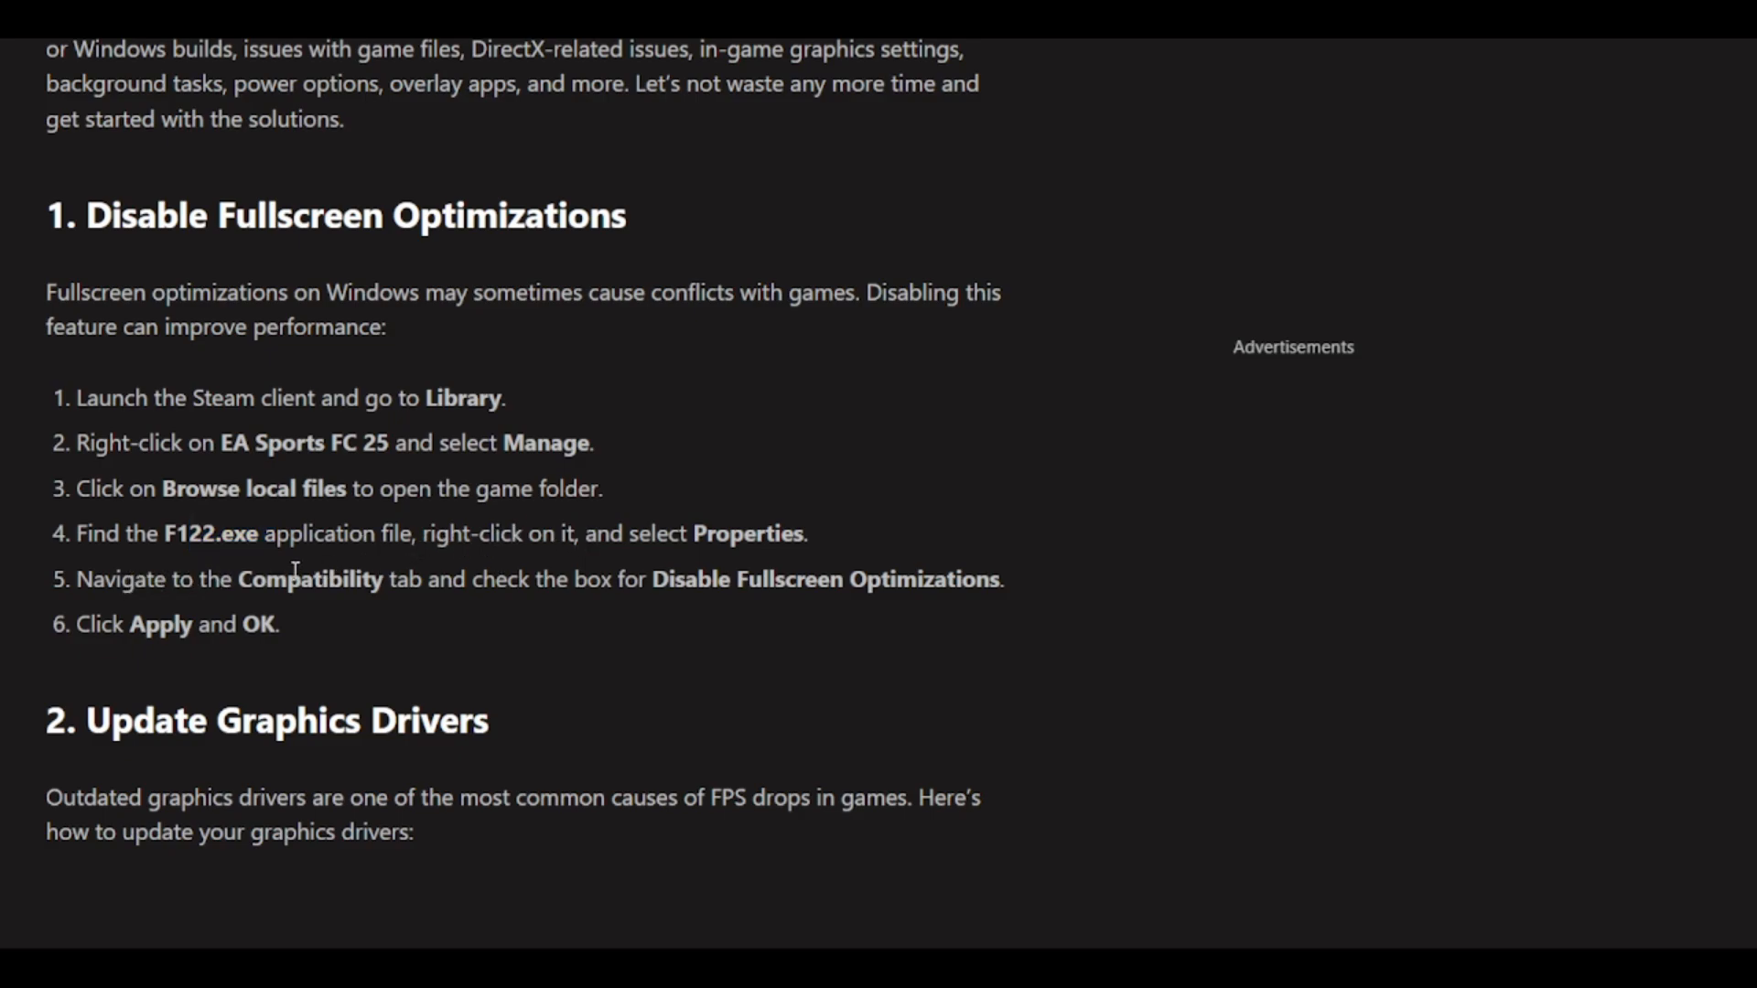
pyautogui.moveTo(487, 571)
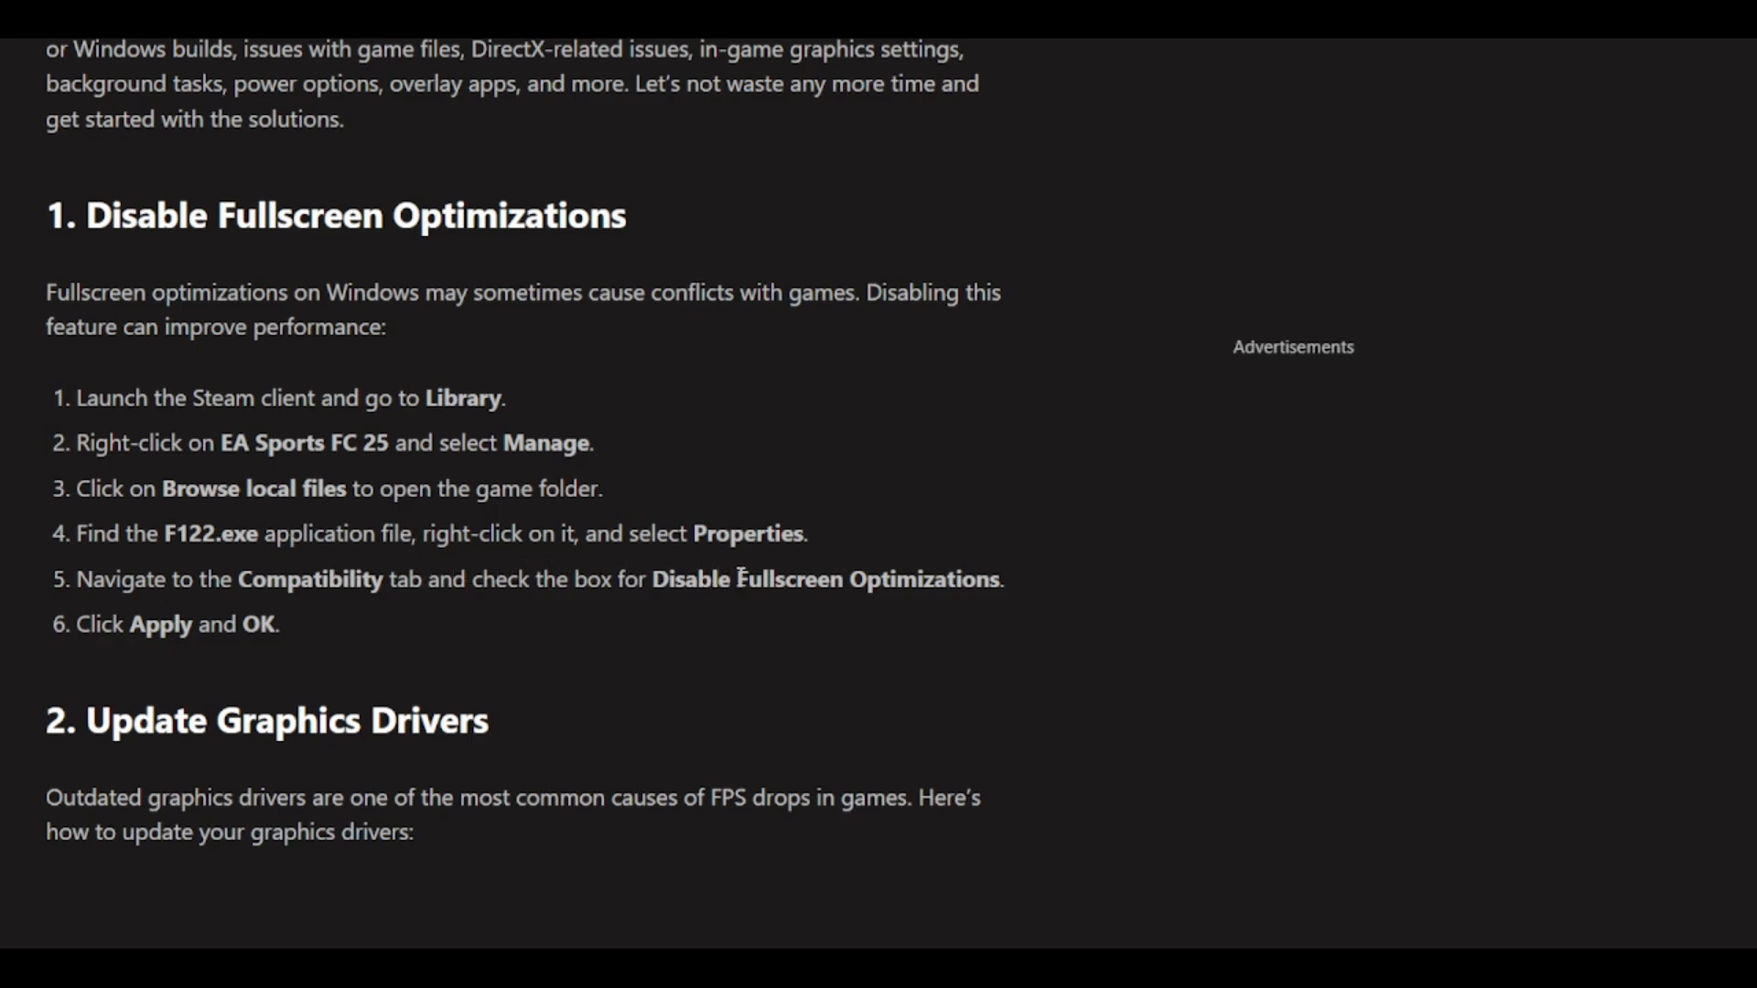
# Scroll to the three graphics-driver update steps and their Device Manager screenshot.
pyautogui.scroll(-3)
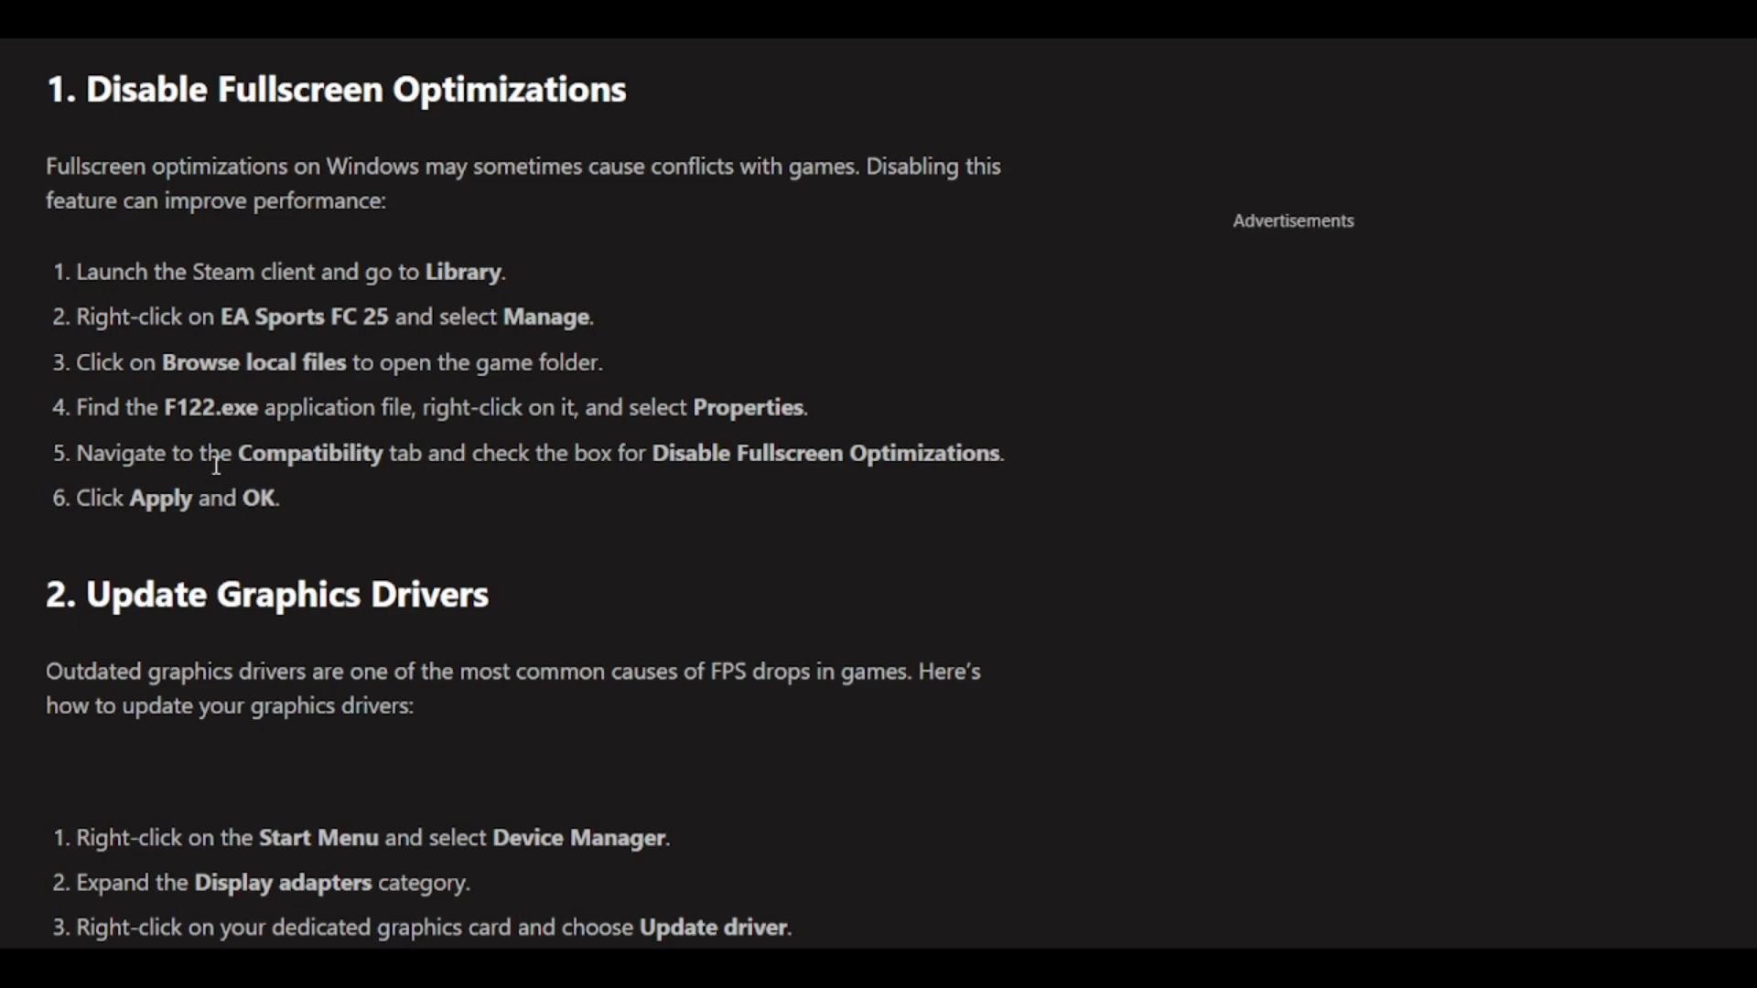
pyautogui.scroll(-3)
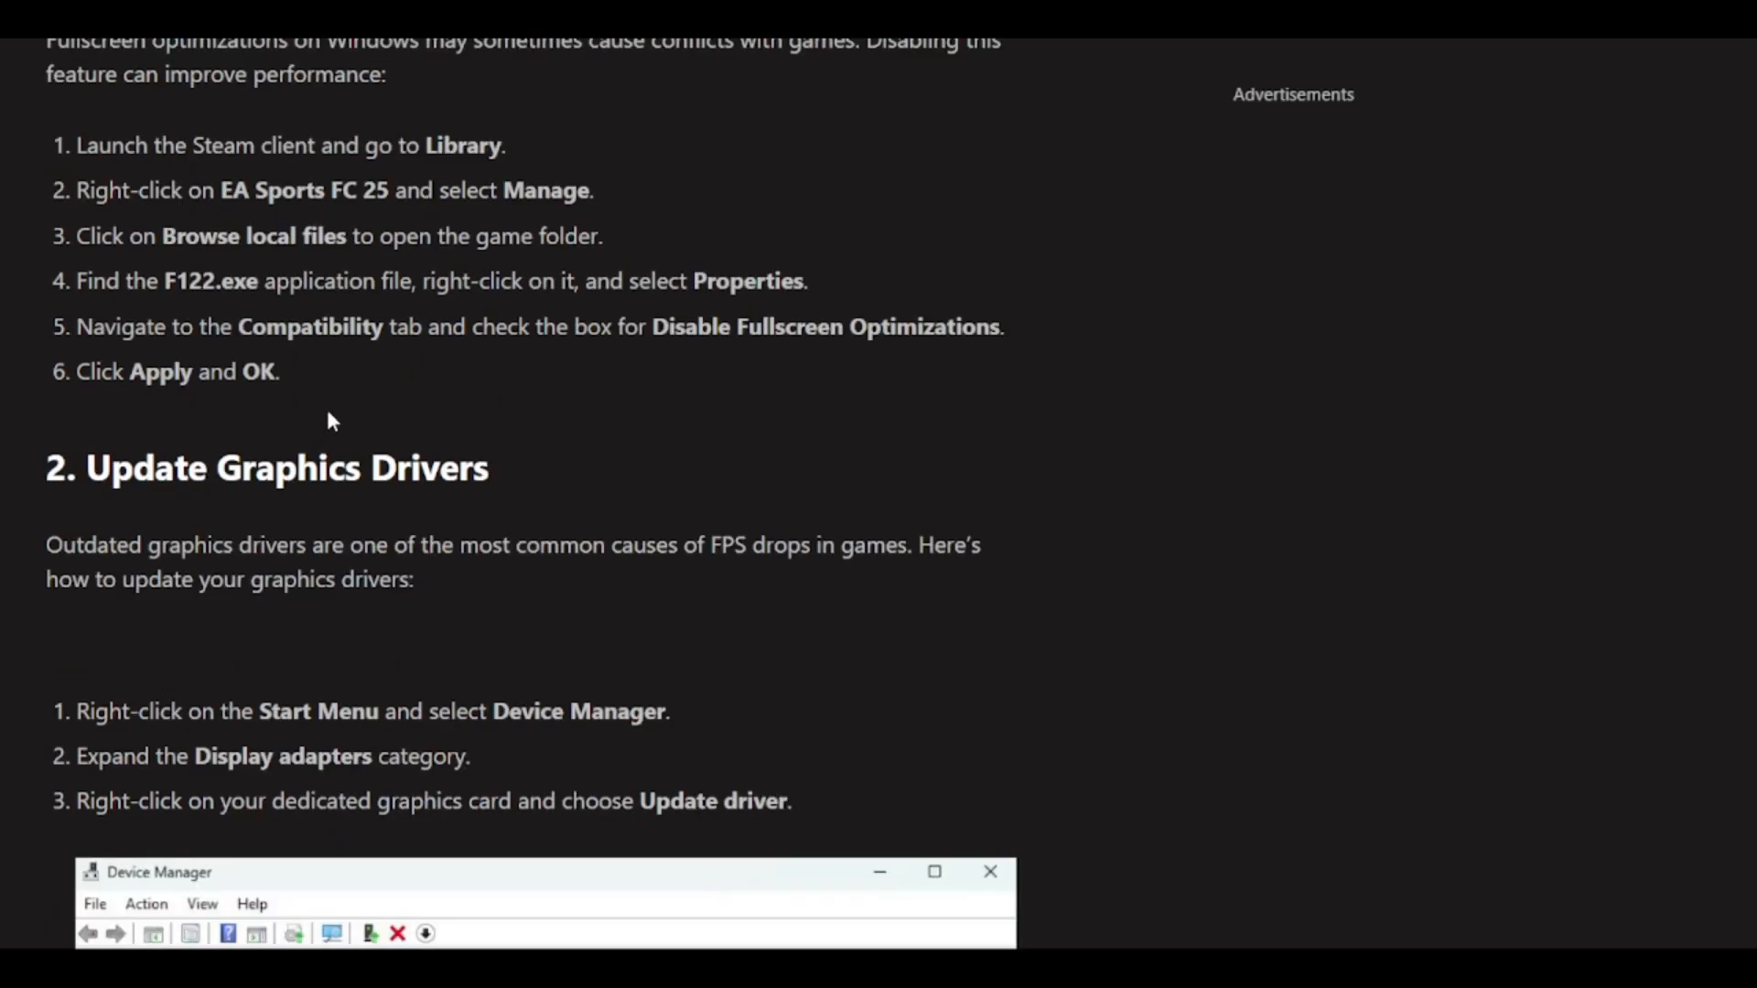
pyautogui.scroll(-3)
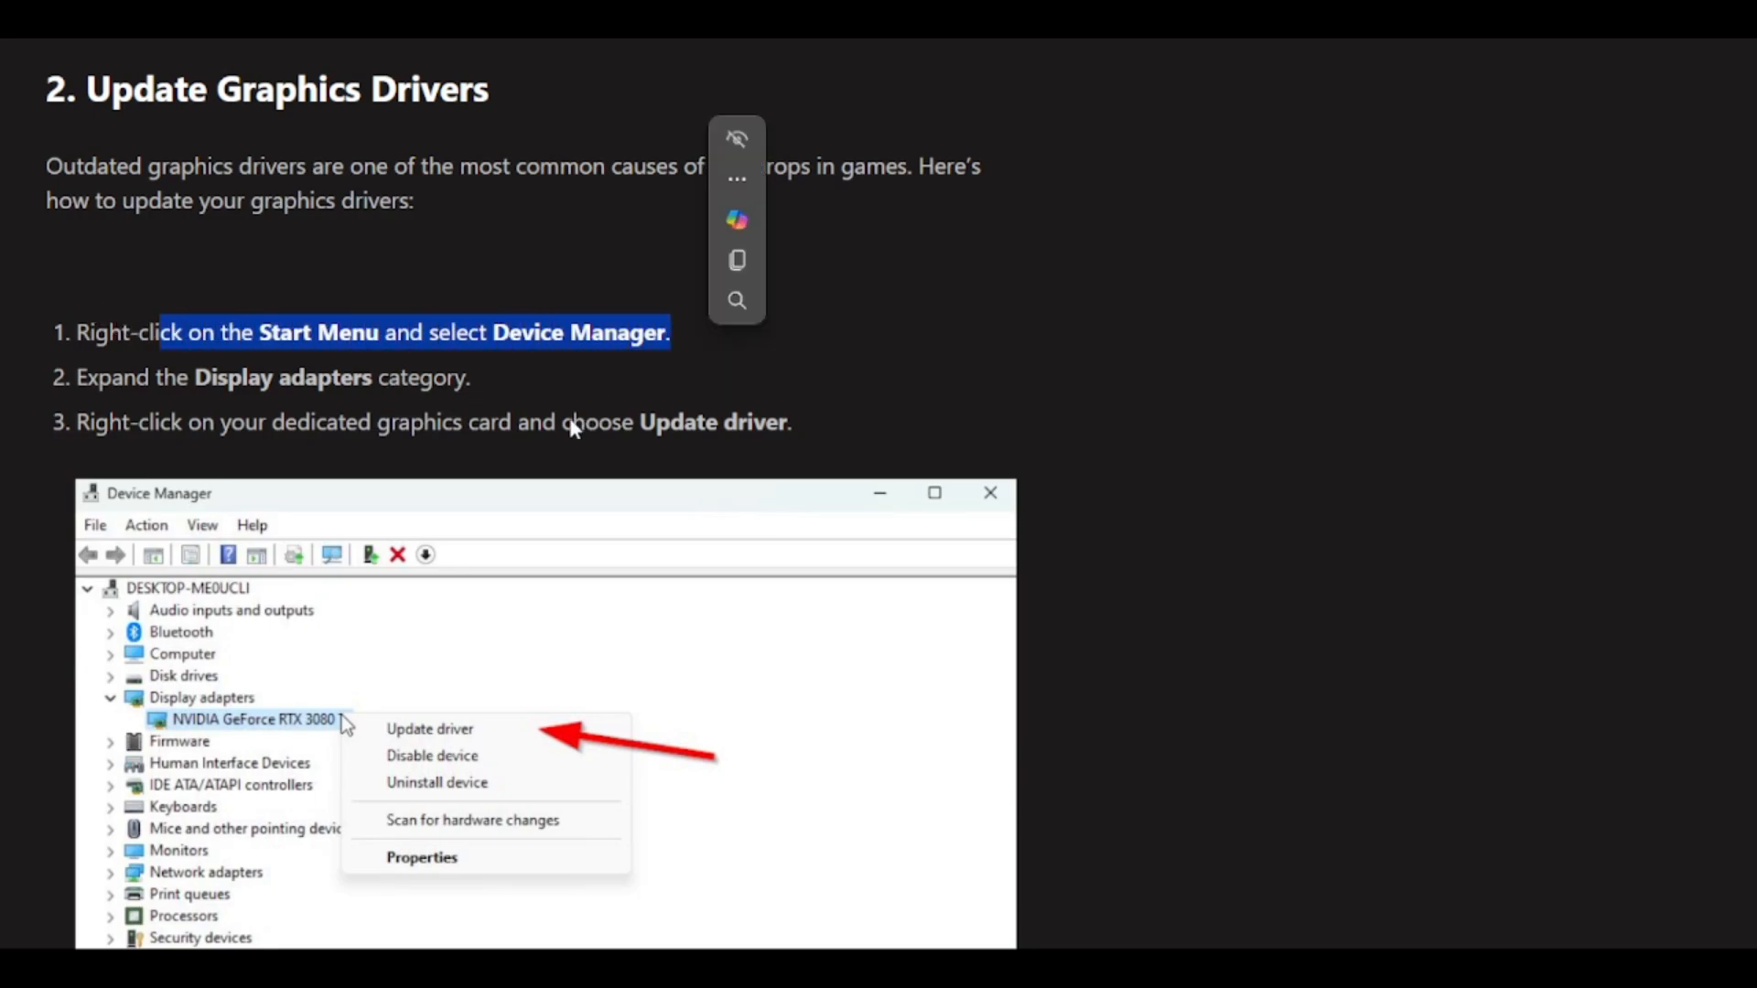
pyautogui.scroll(-3)
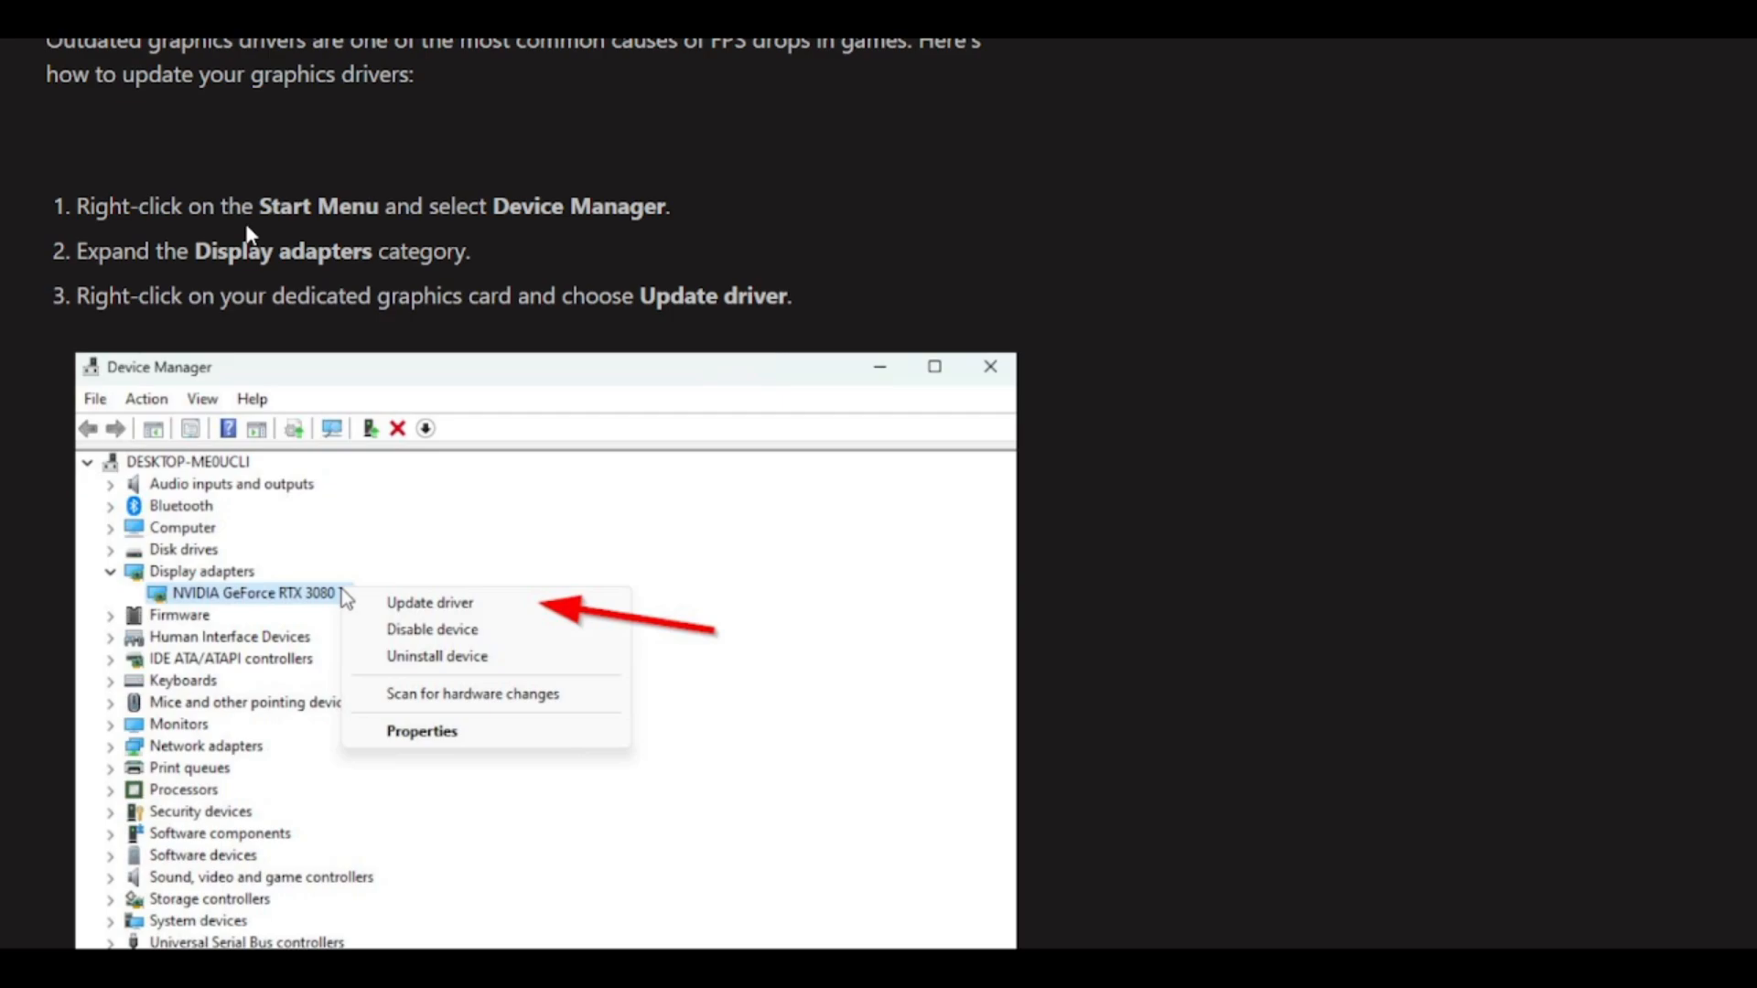
pyautogui.moveTo(197, 328)
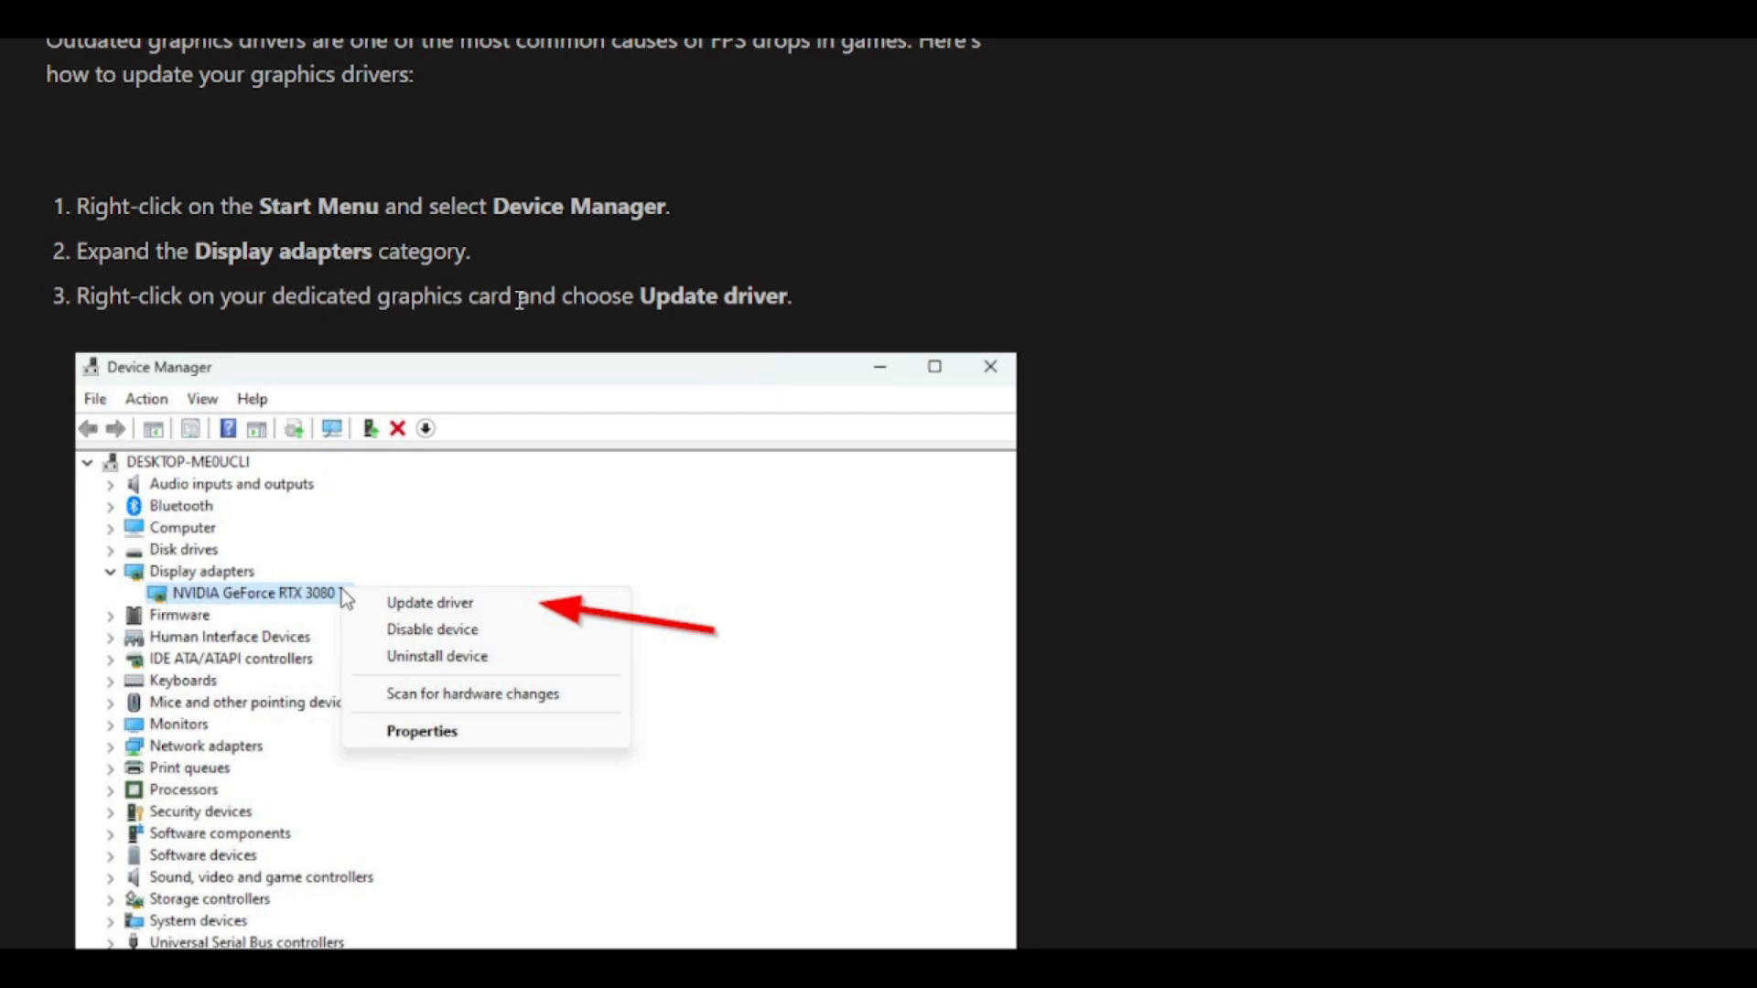
pyautogui.scroll(-3)
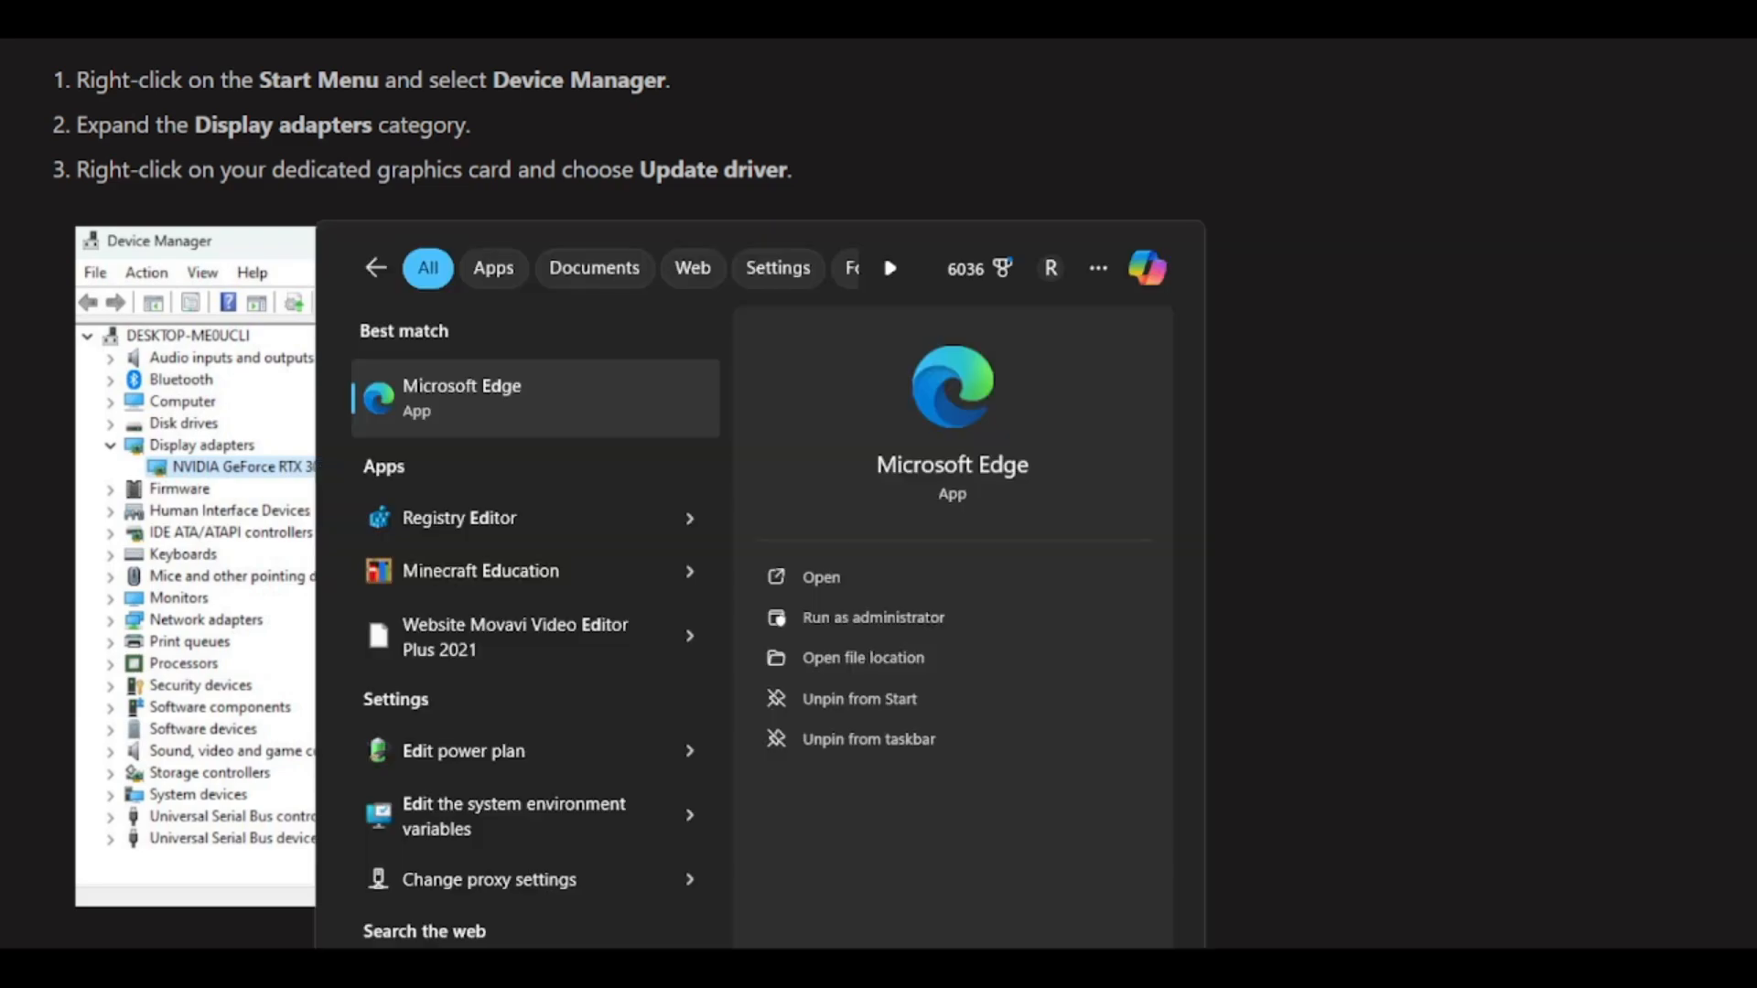
# Find Device Manager via Start search and show the AMD Radeon card's Update driver option.
pyautogui.write('Device Manager')
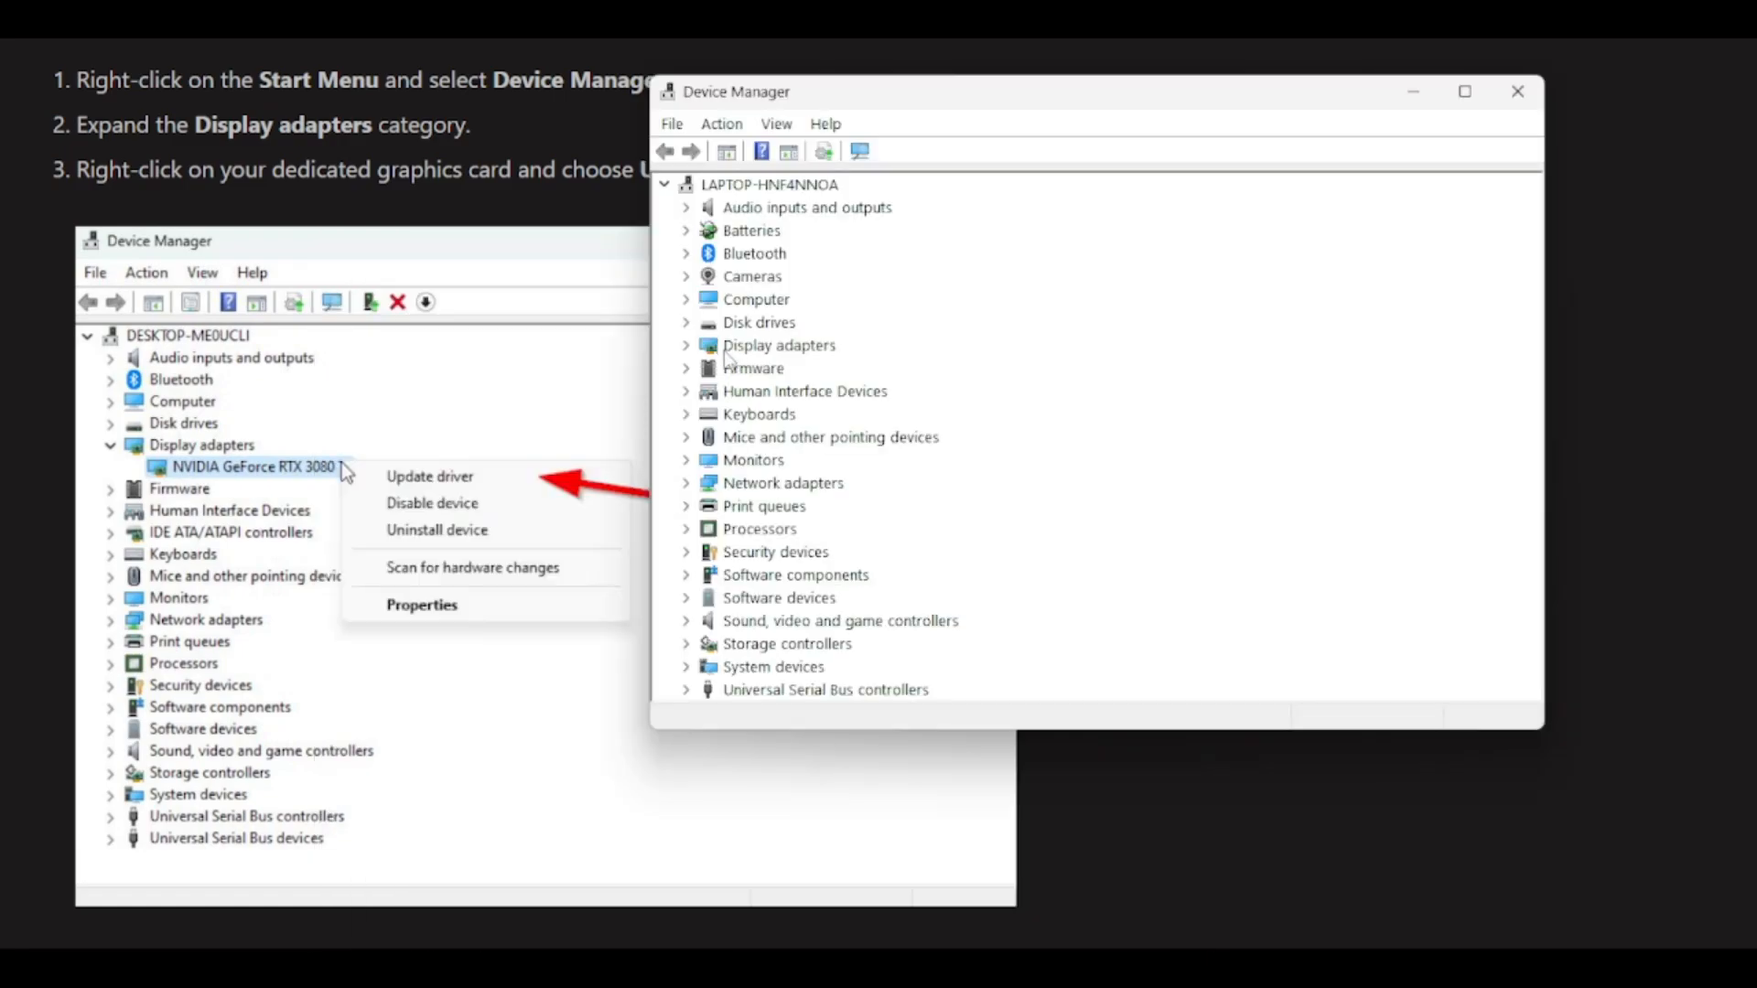
pyautogui.rightClick(807, 368)
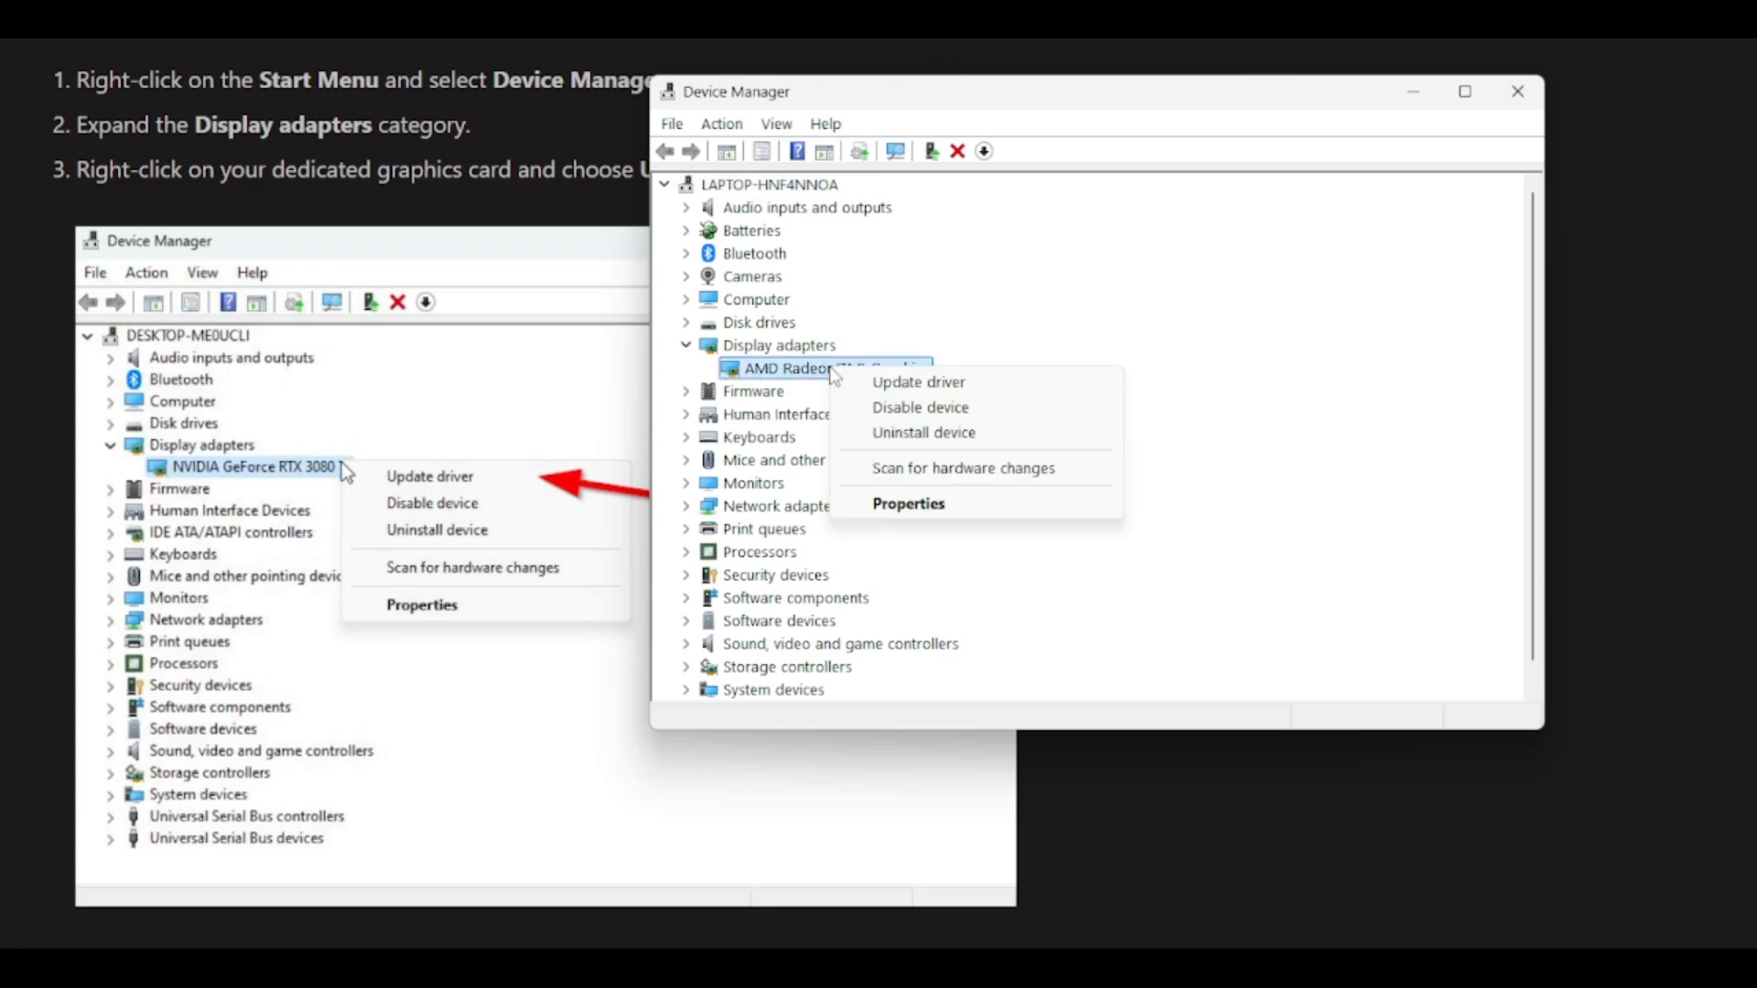
pyautogui.moveTo(916, 383)
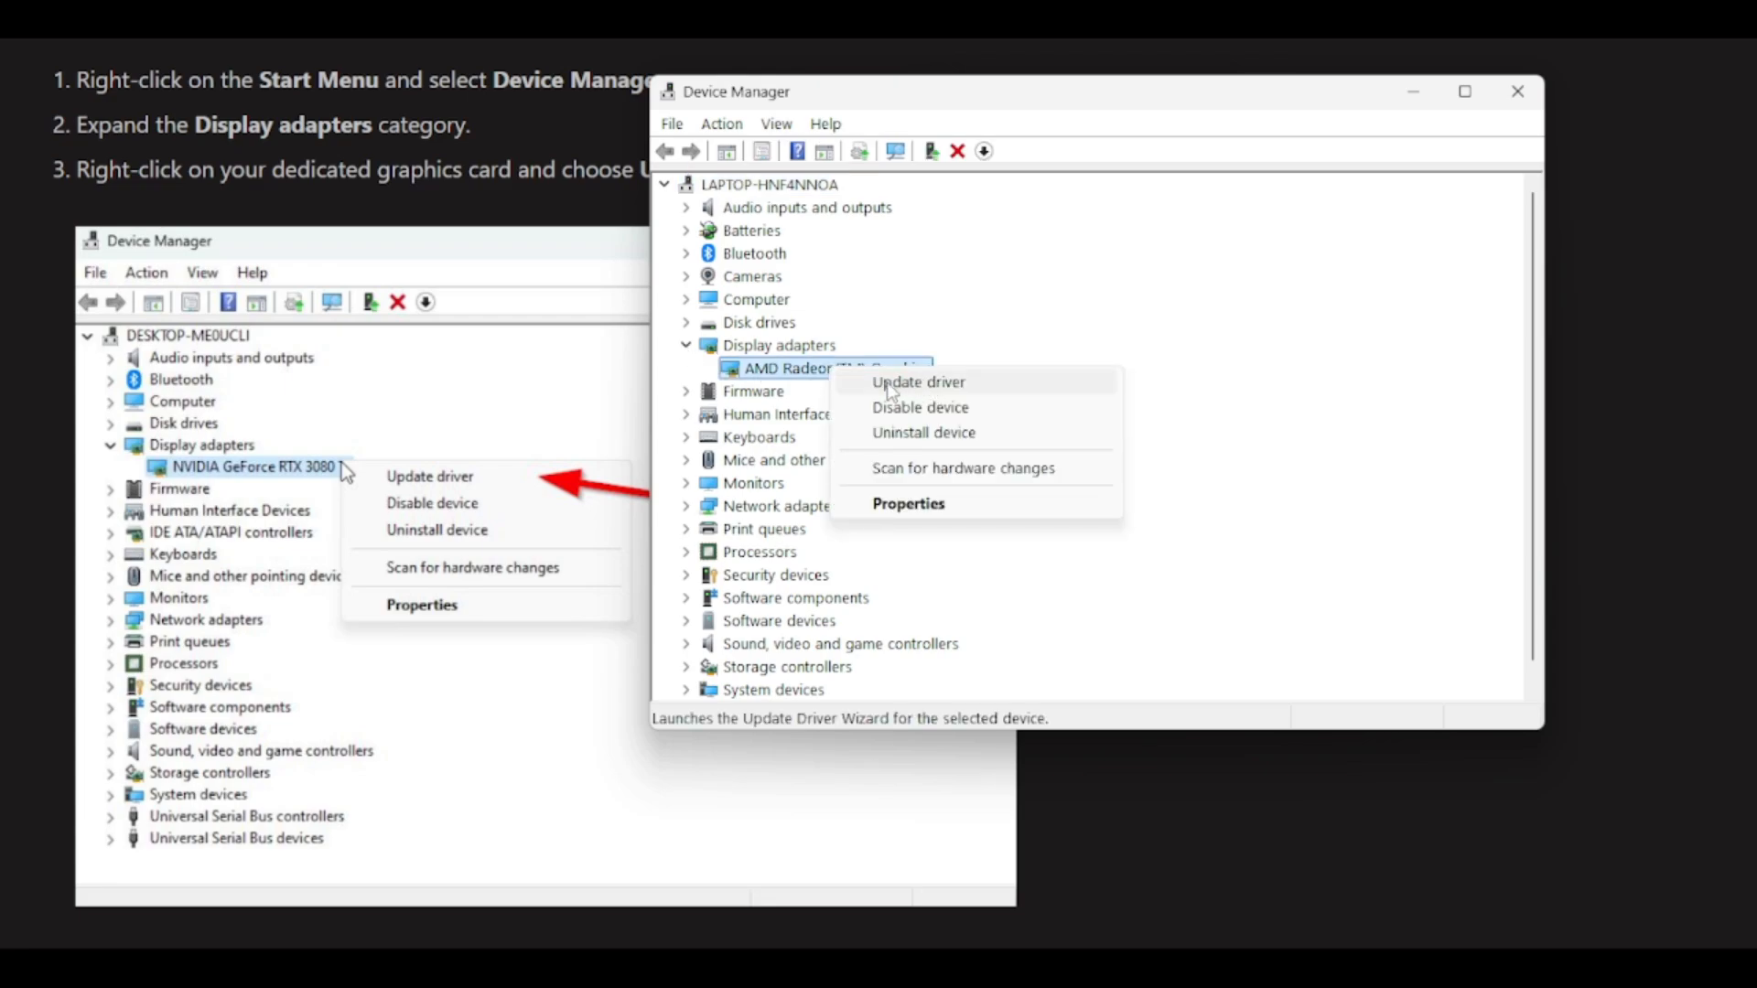
pyautogui.scroll(-3)
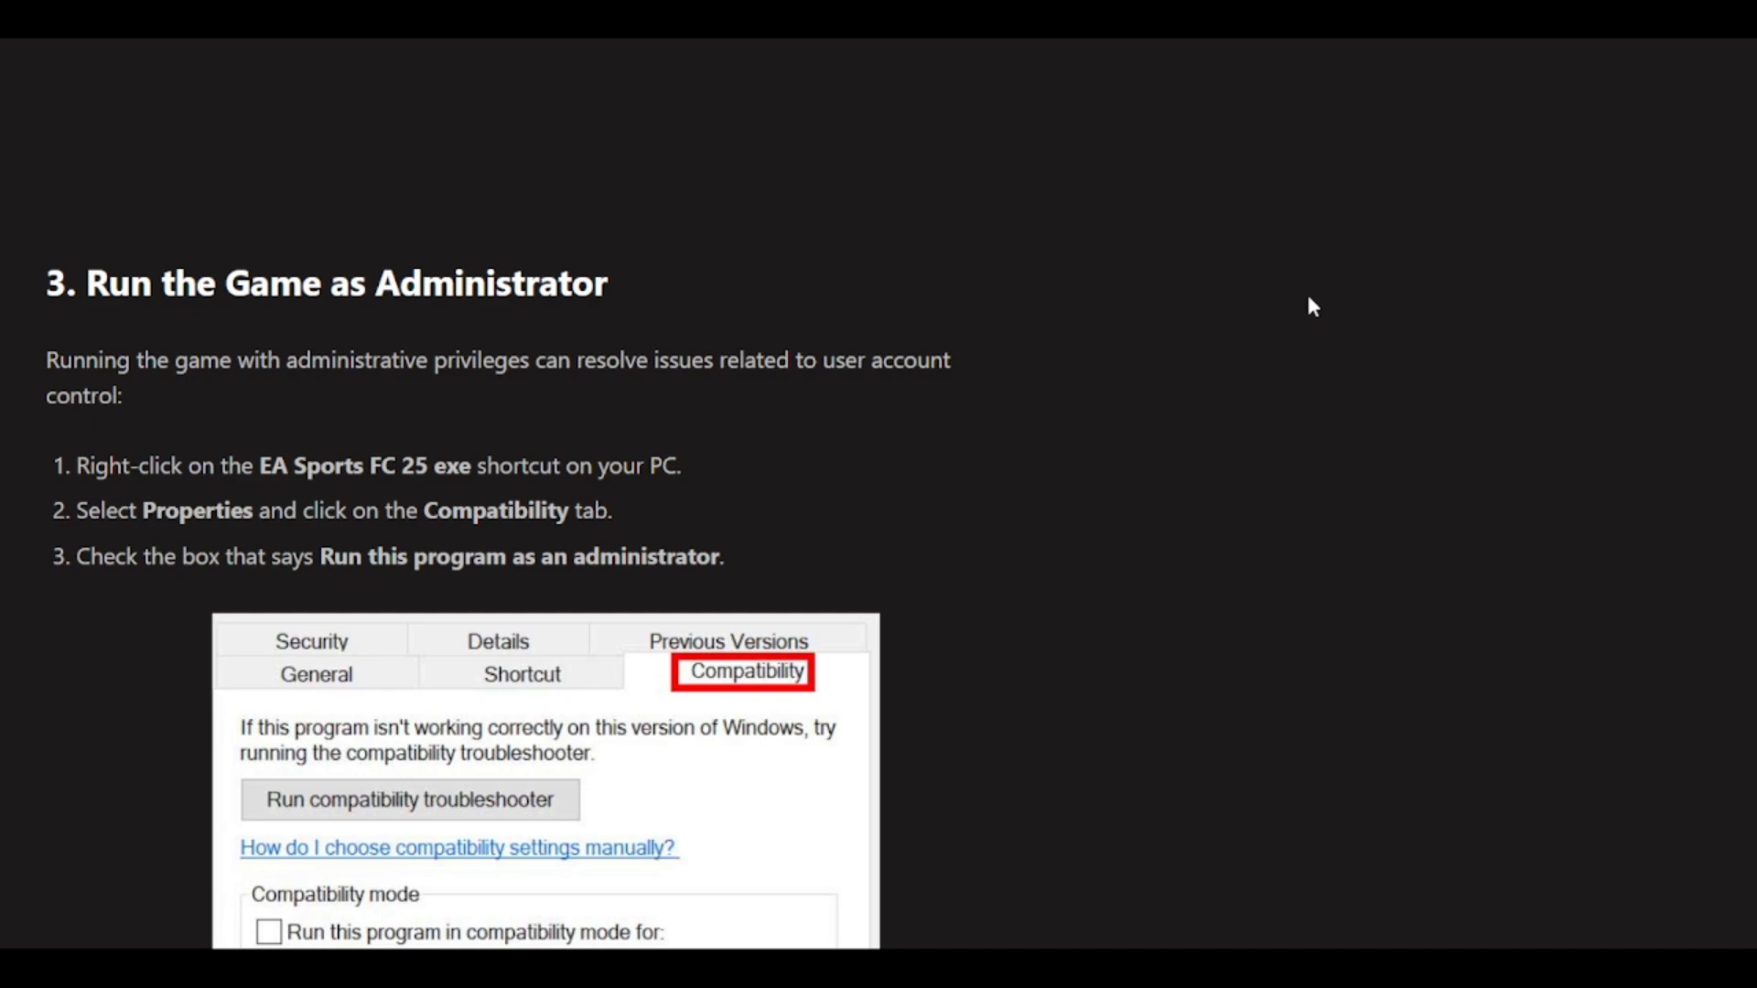
# Scroll through the run-as-administrator steps to the Compatibility tab screenshot with the option checked.
pyautogui.scroll(-3)
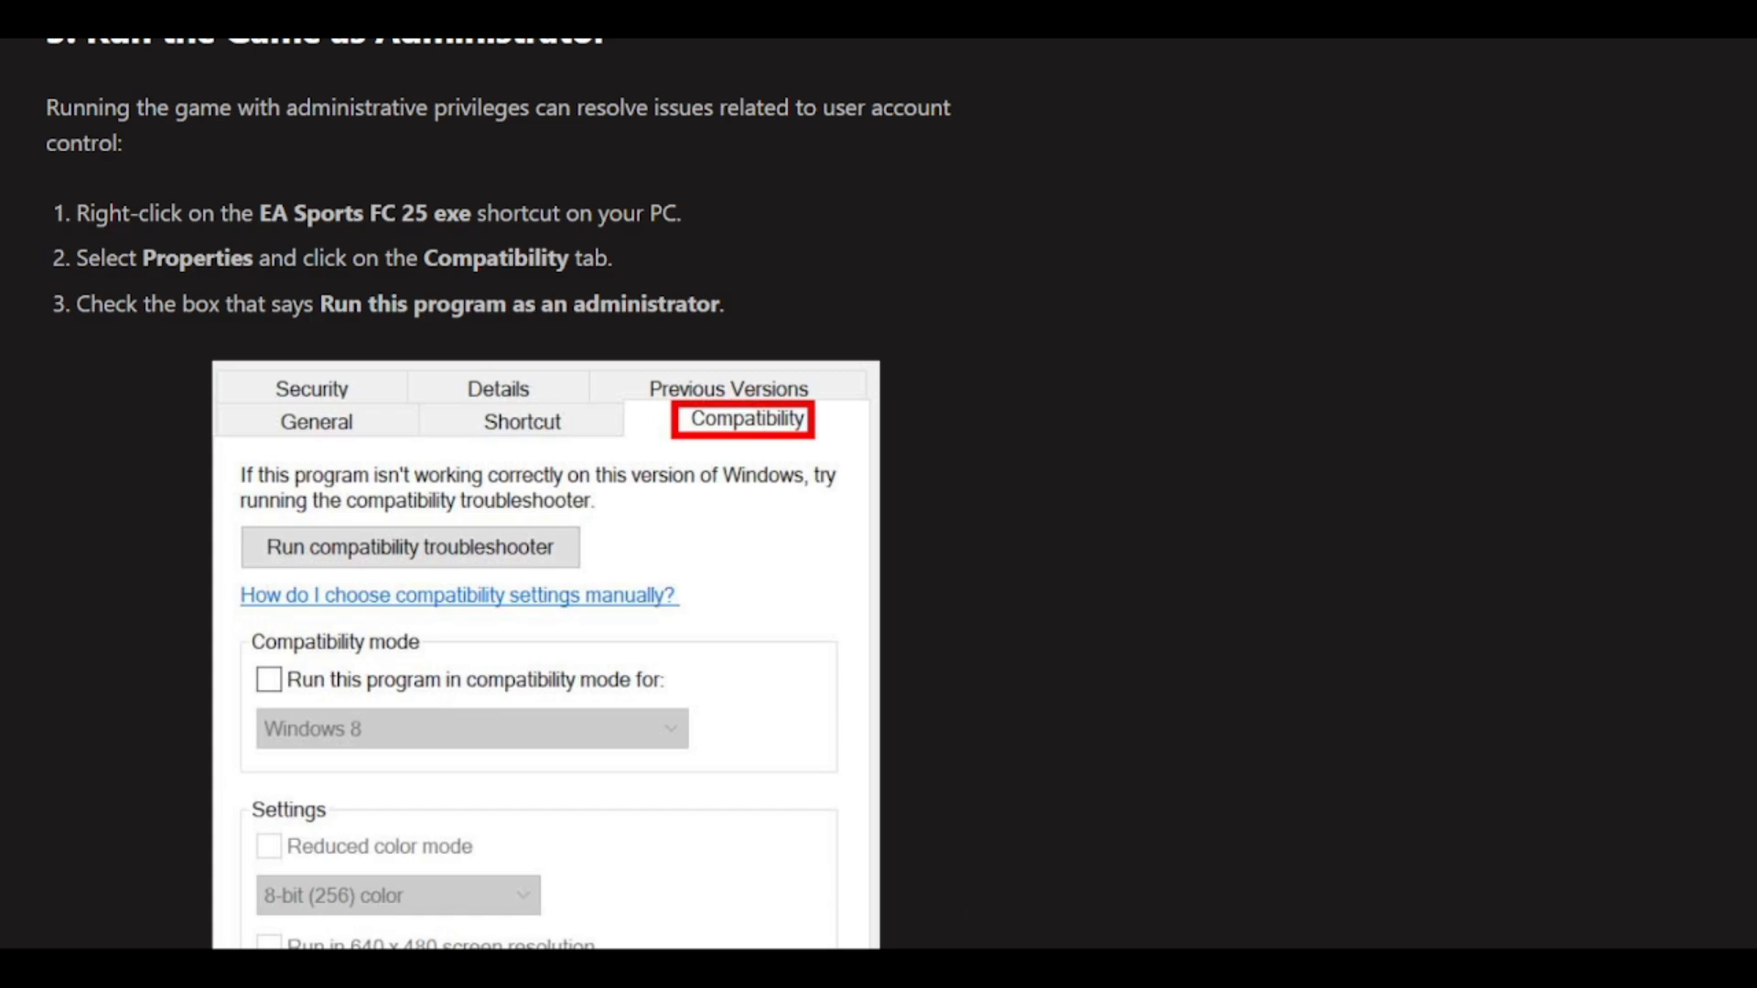
pyautogui.moveTo(297, 199)
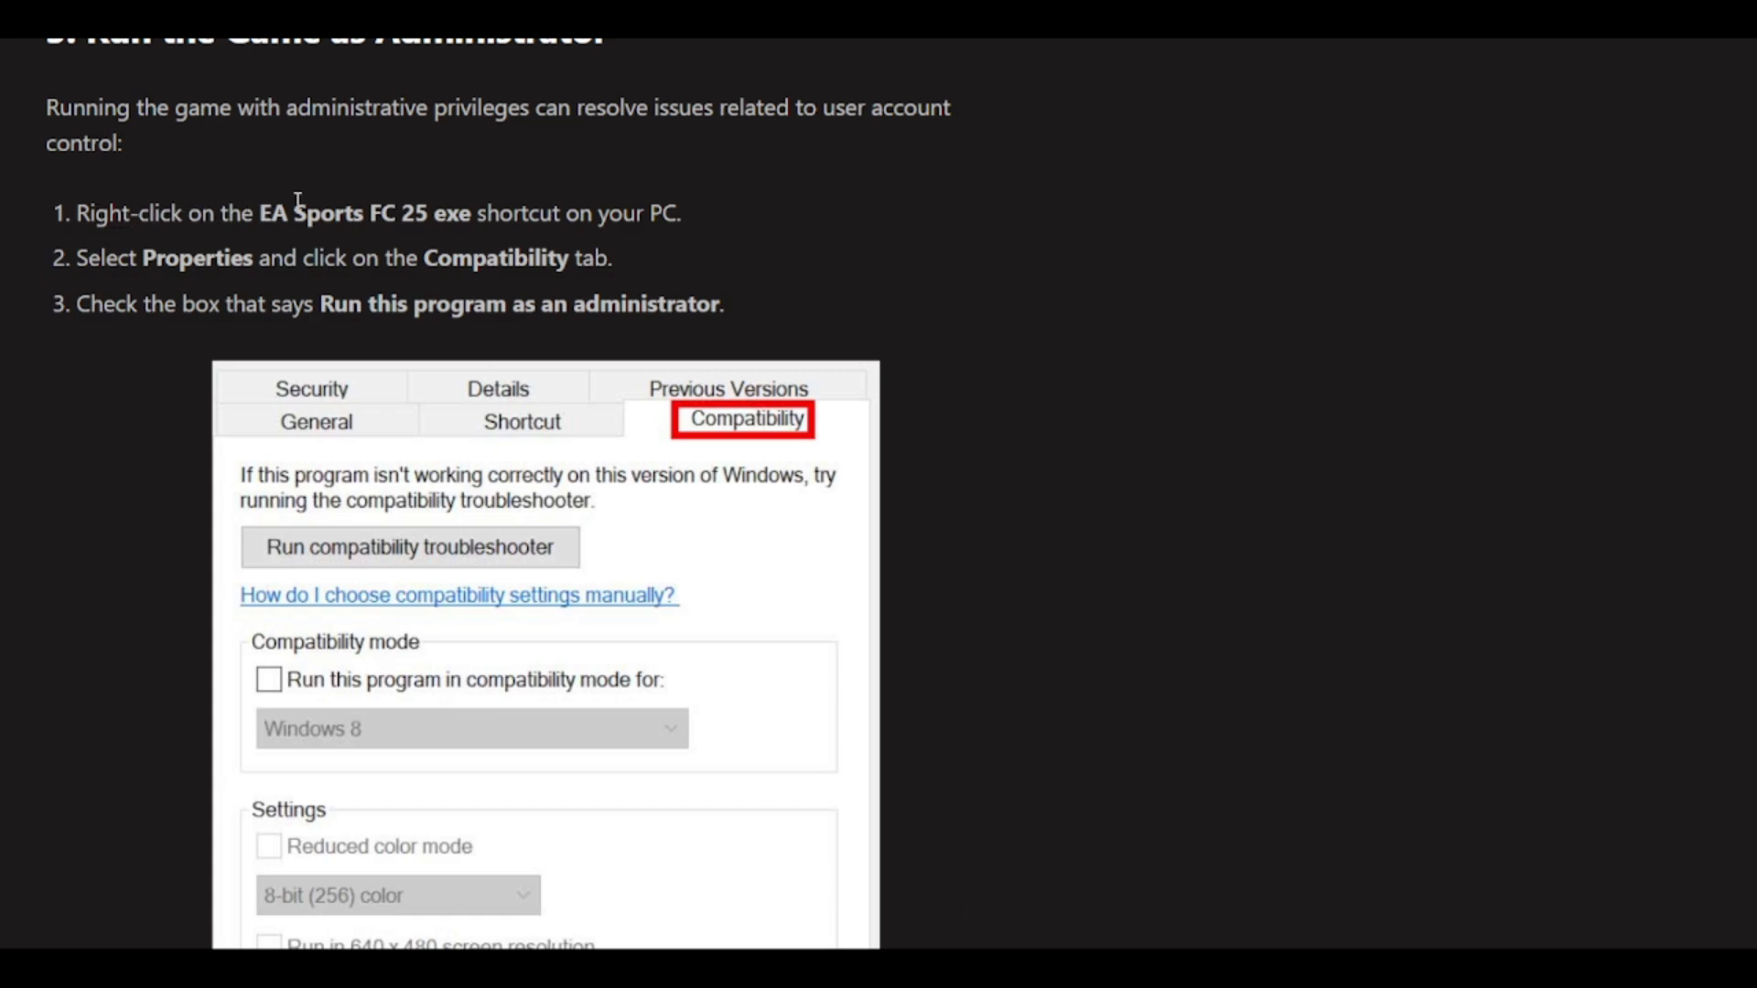
pyautogui.moveTo(468, 253)
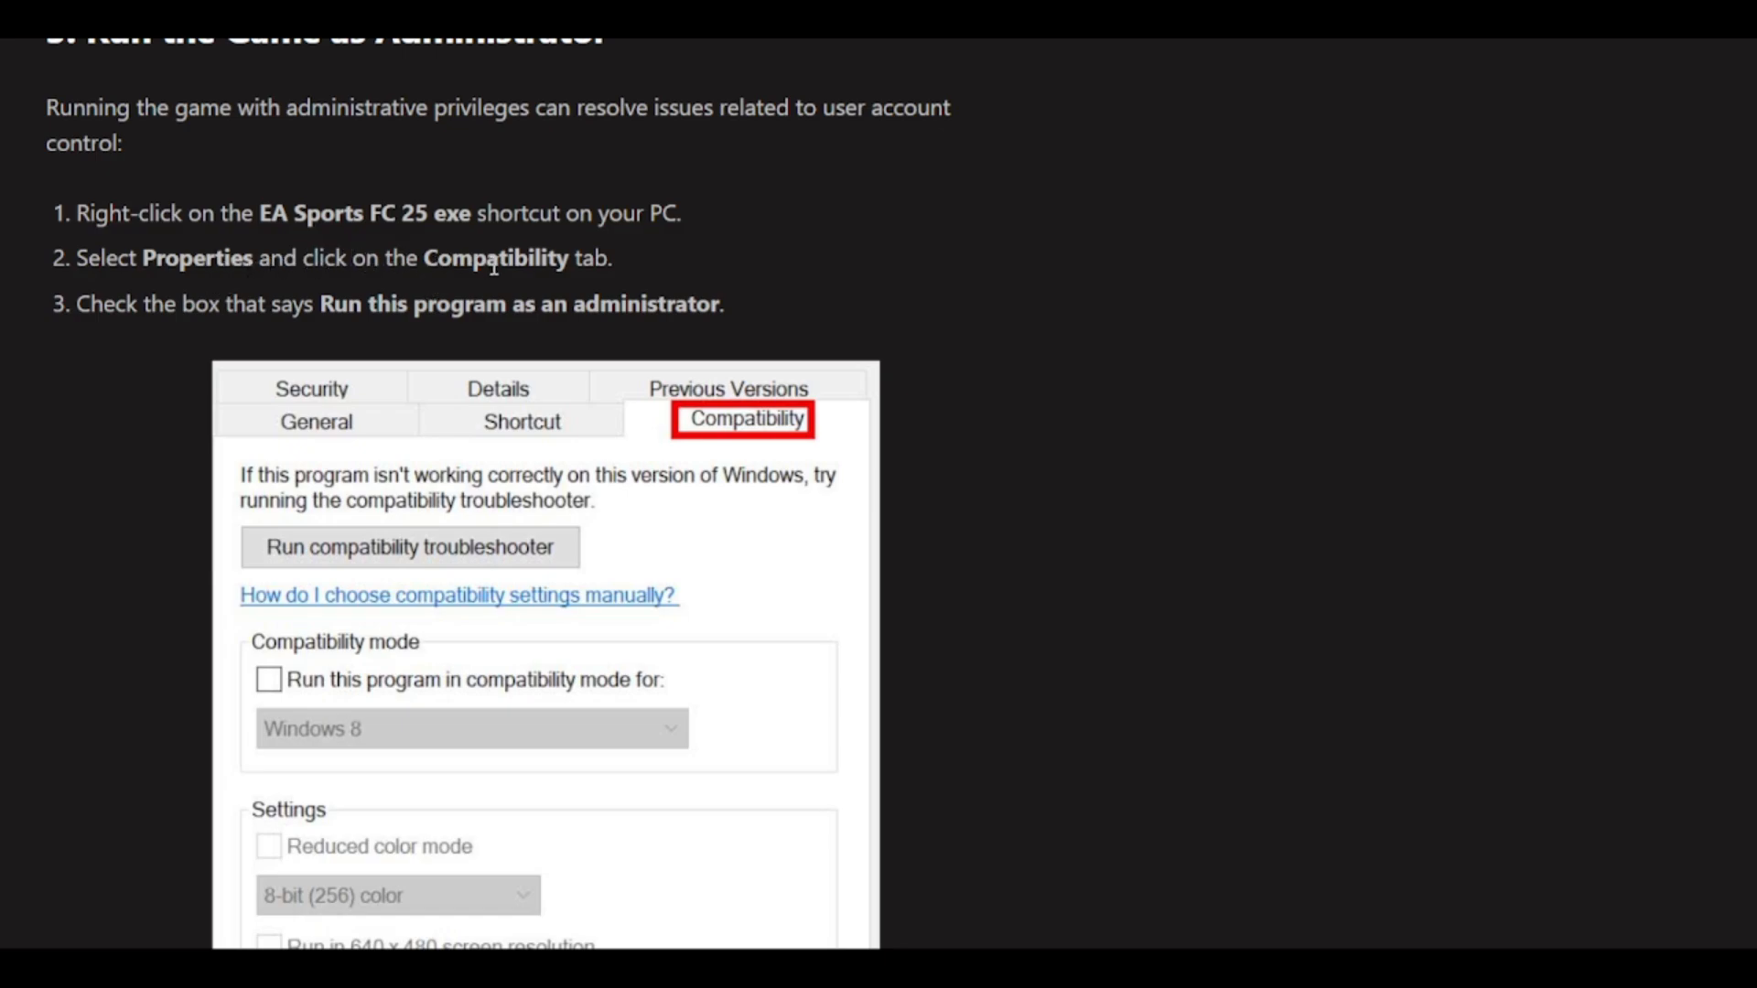
pyautogui.scroll(-3)
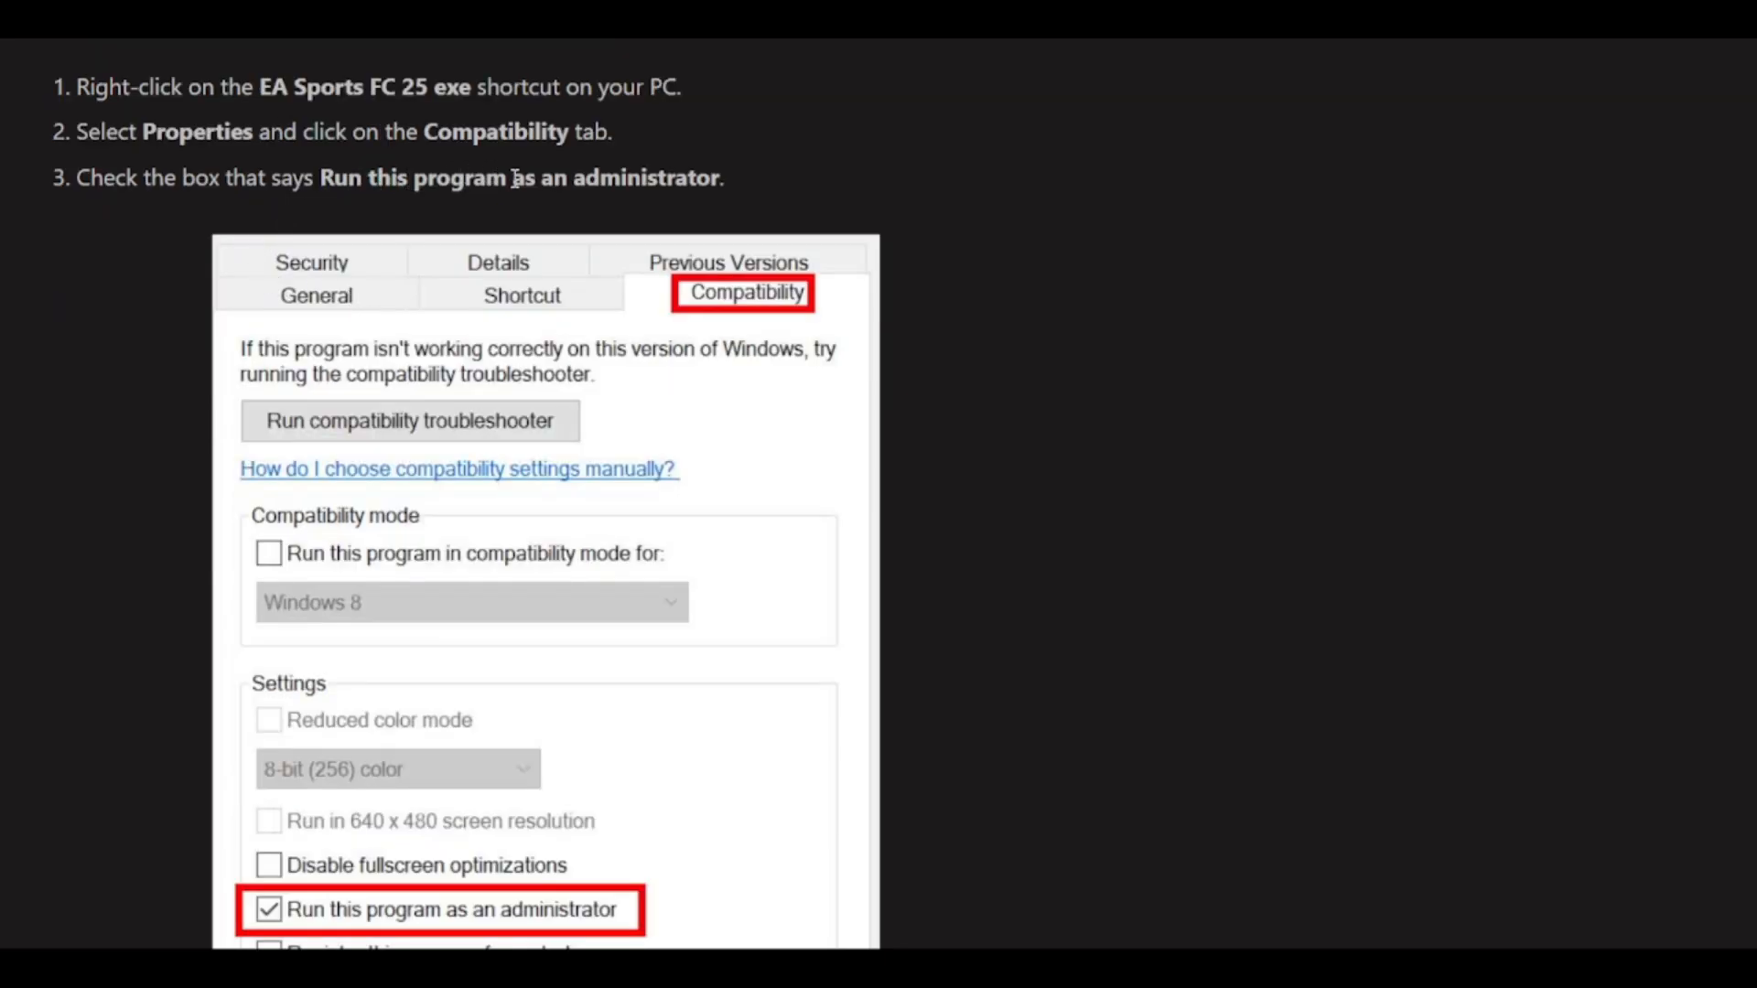
pyautogui.scroll(-3)
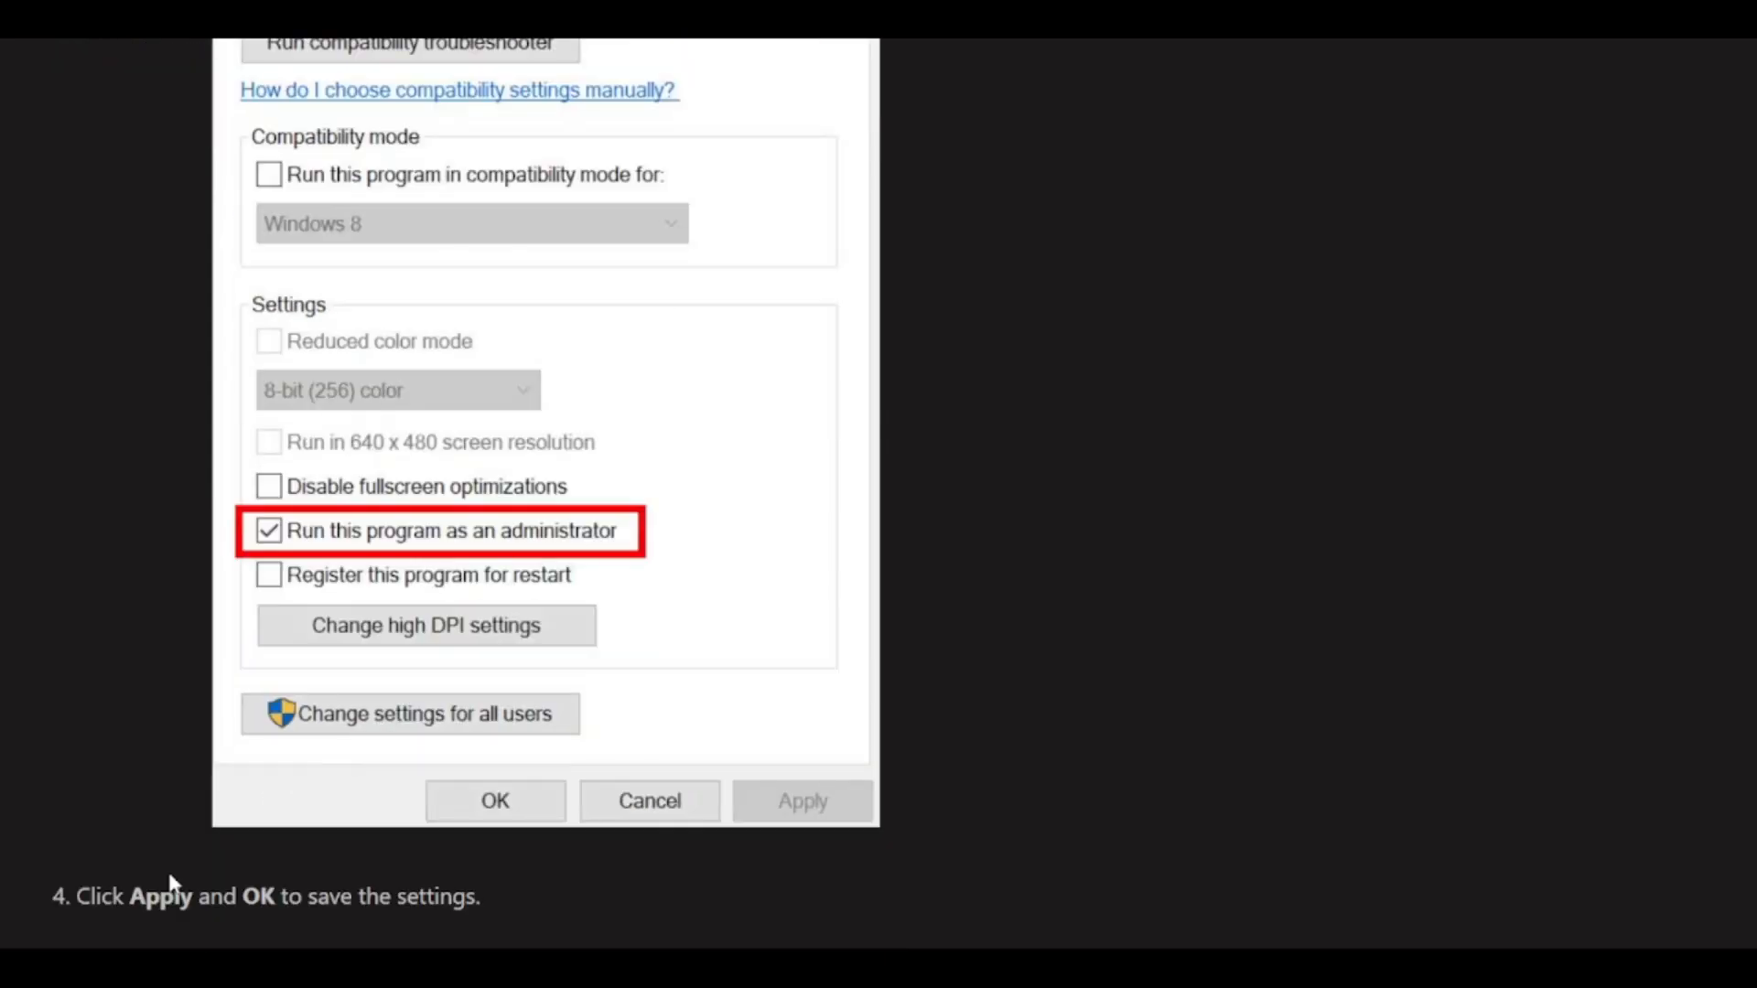
# Scroll to the fourth fix, closing unnecessary background tasks through Task Manager.
pyautogui.scroll(-3)
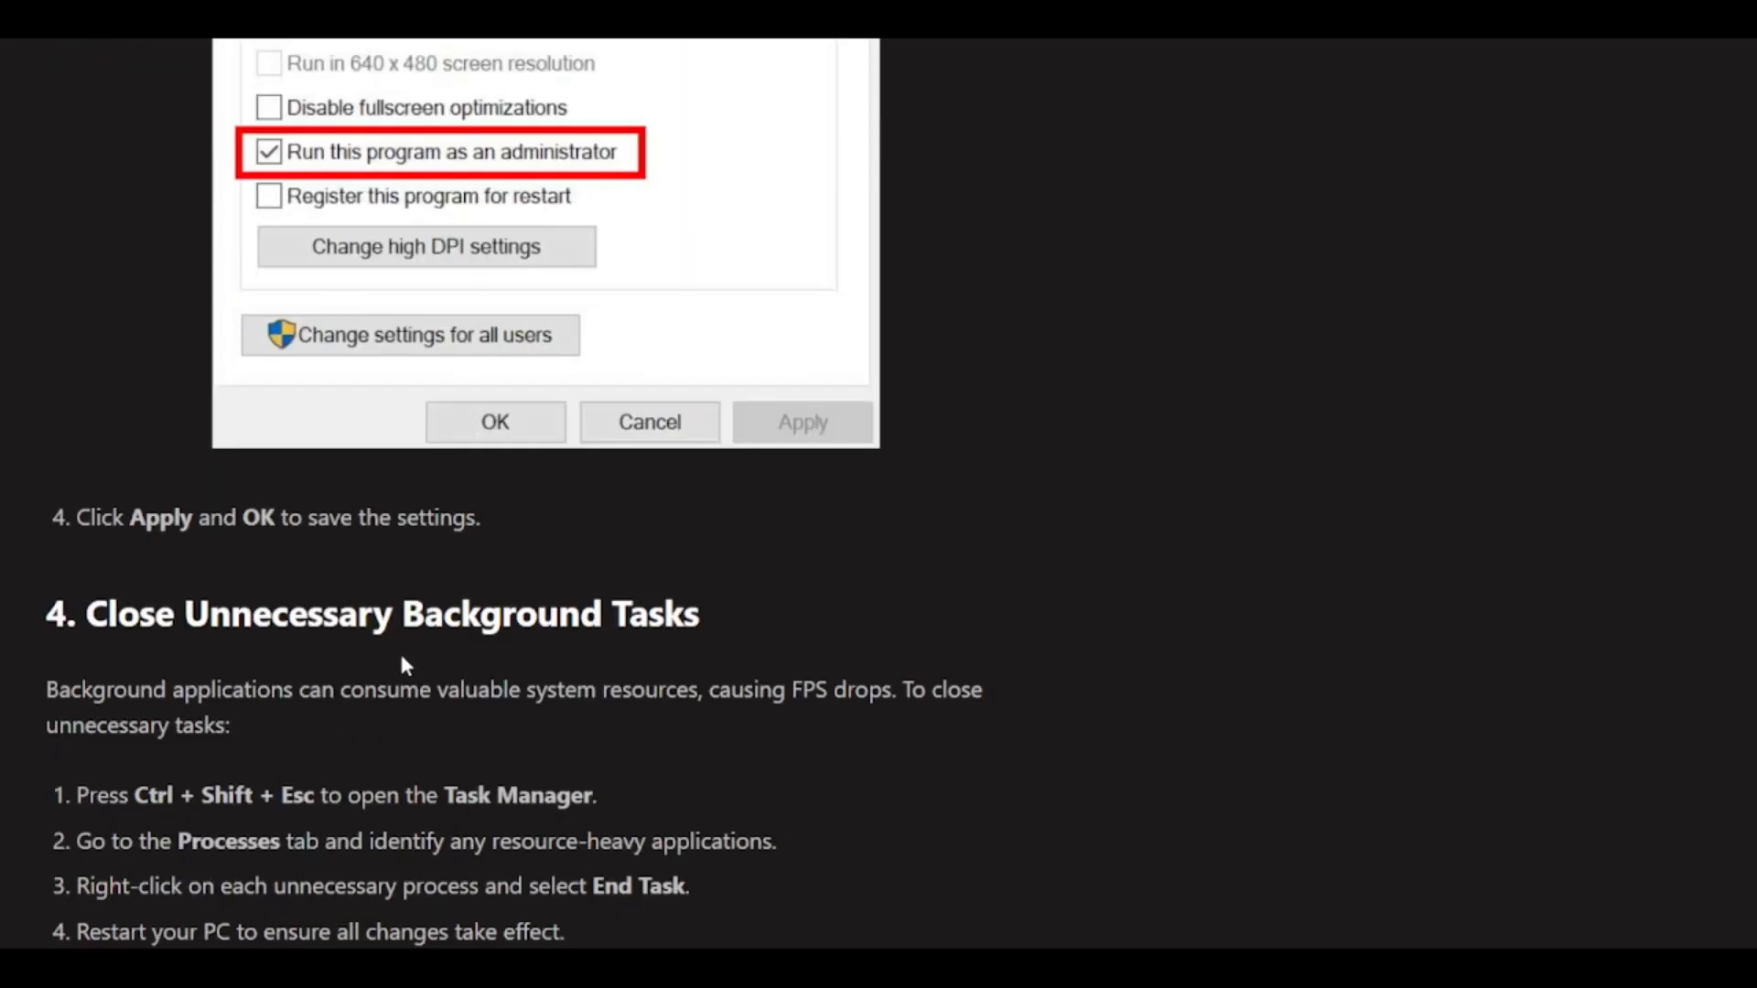
pyautogui.moveTo(512, 655)
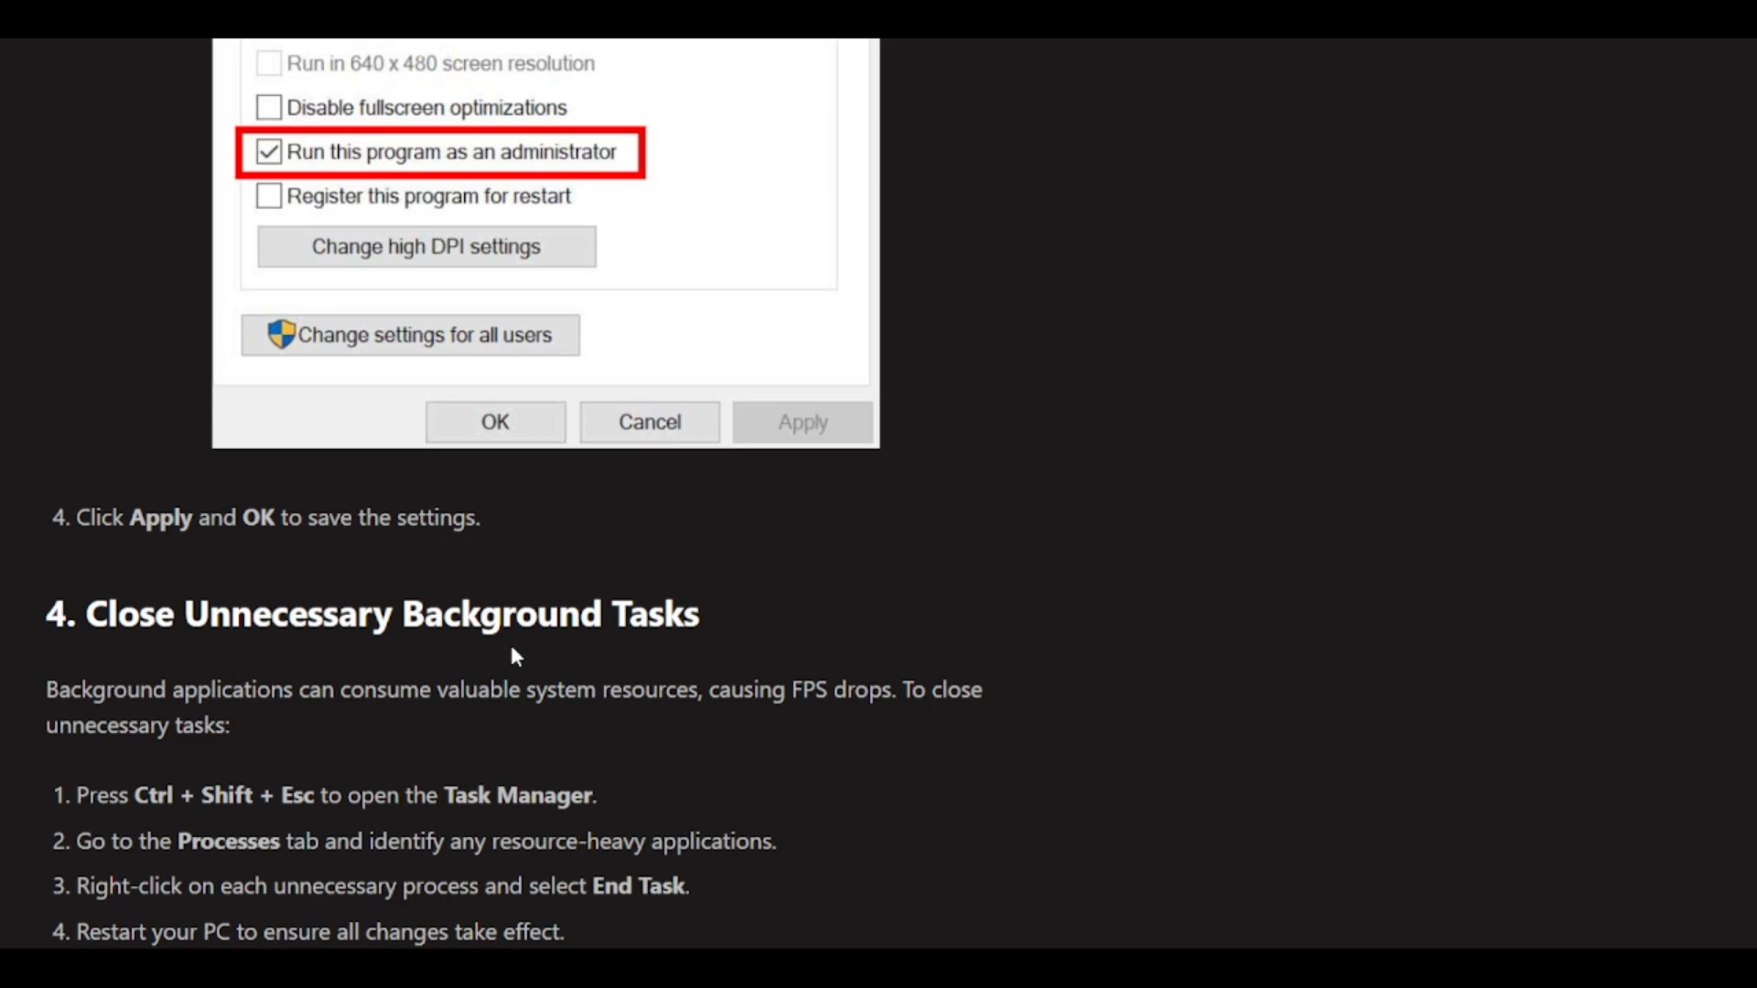
pyautogui.moveTo(569, 632)
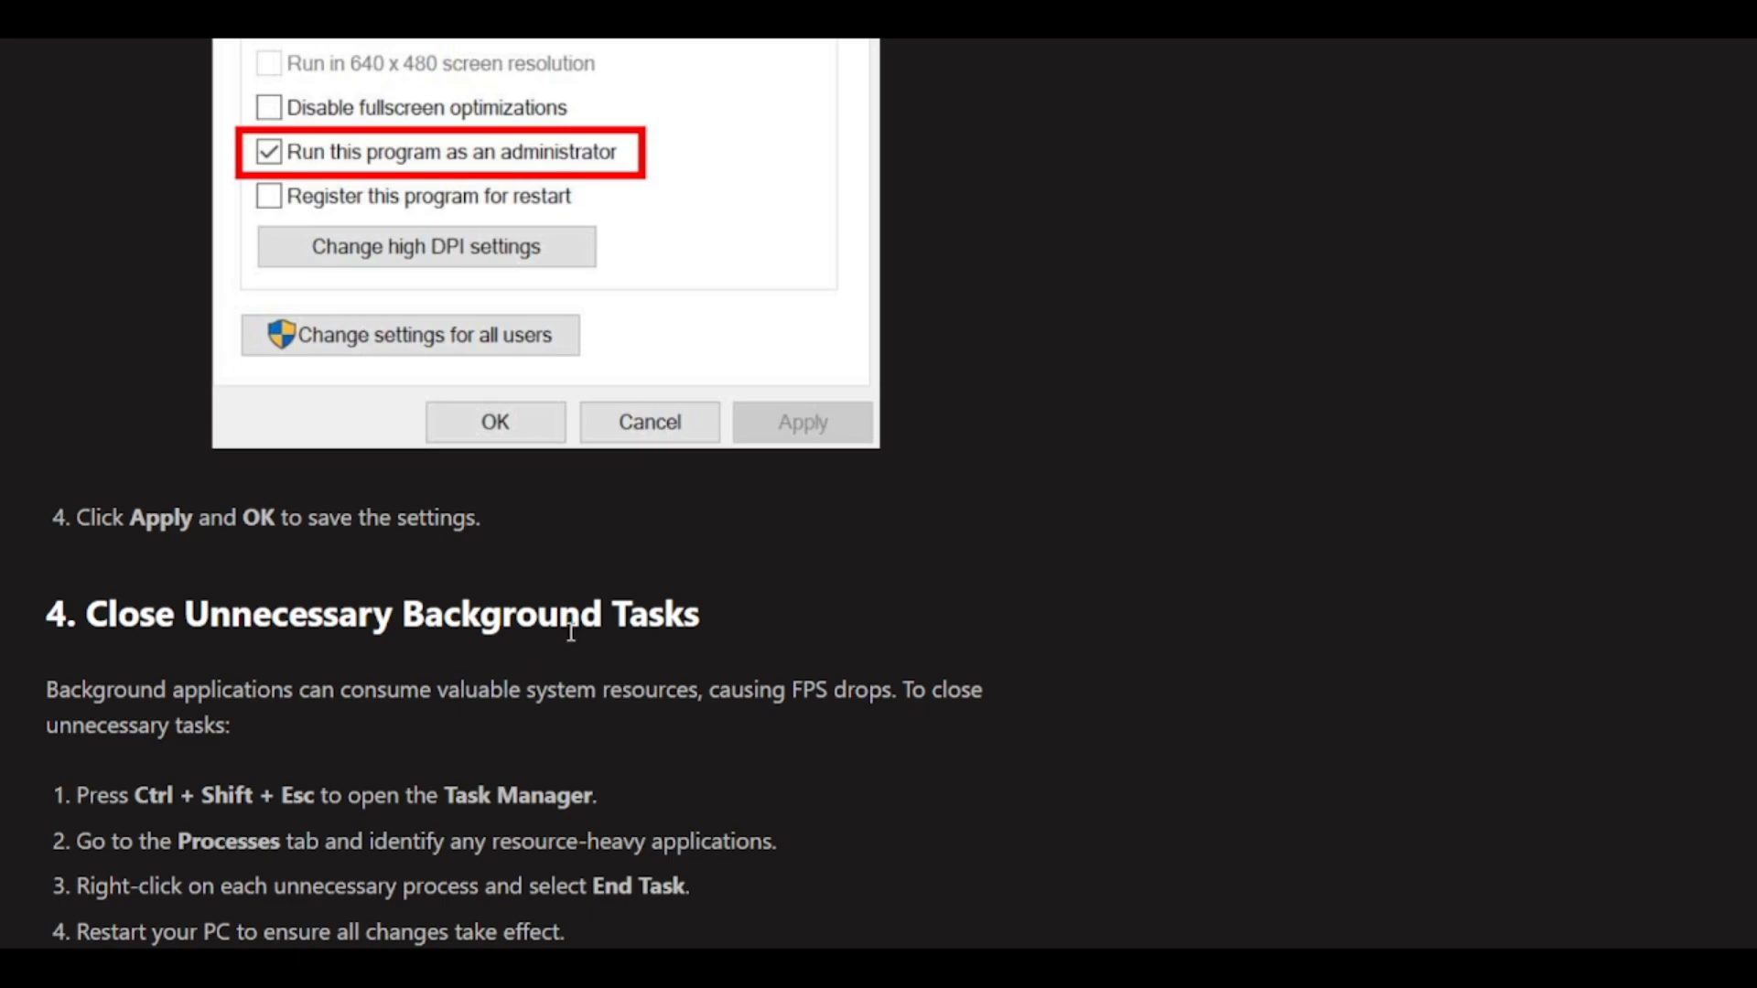
pyautogui.moveTo(613, 584)
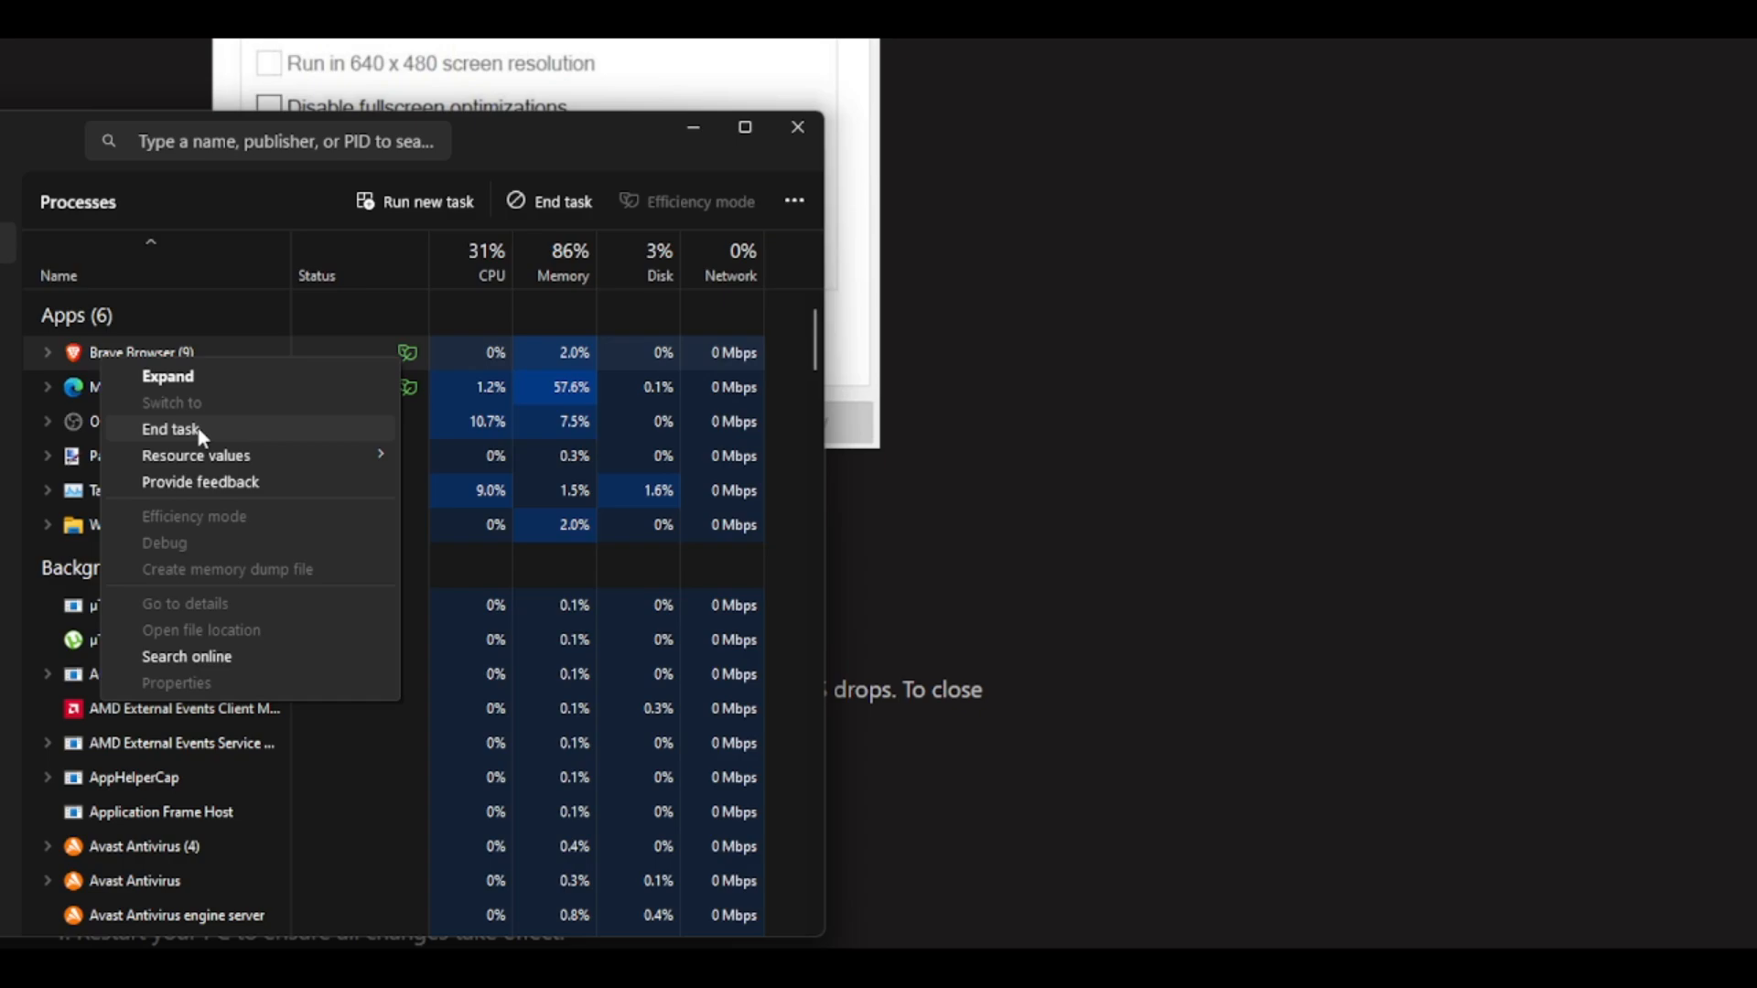
pyautogui.moveTo(549, 302)
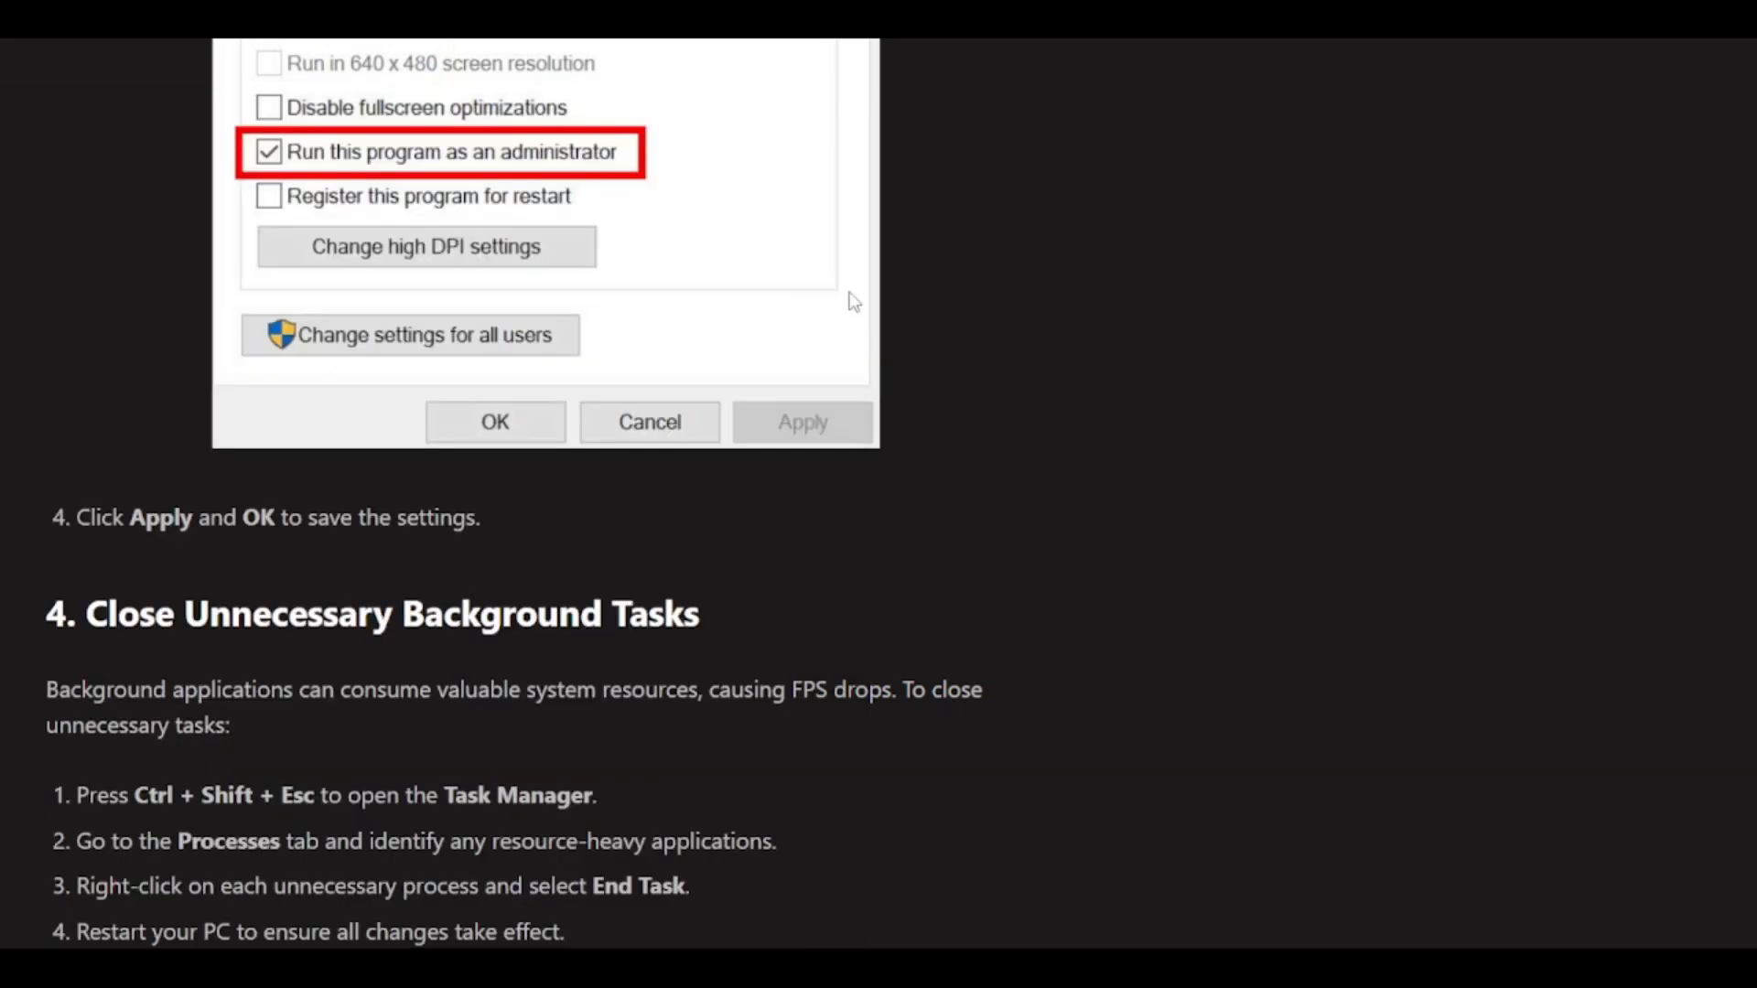
pyautogui.moveTo(785, 516)
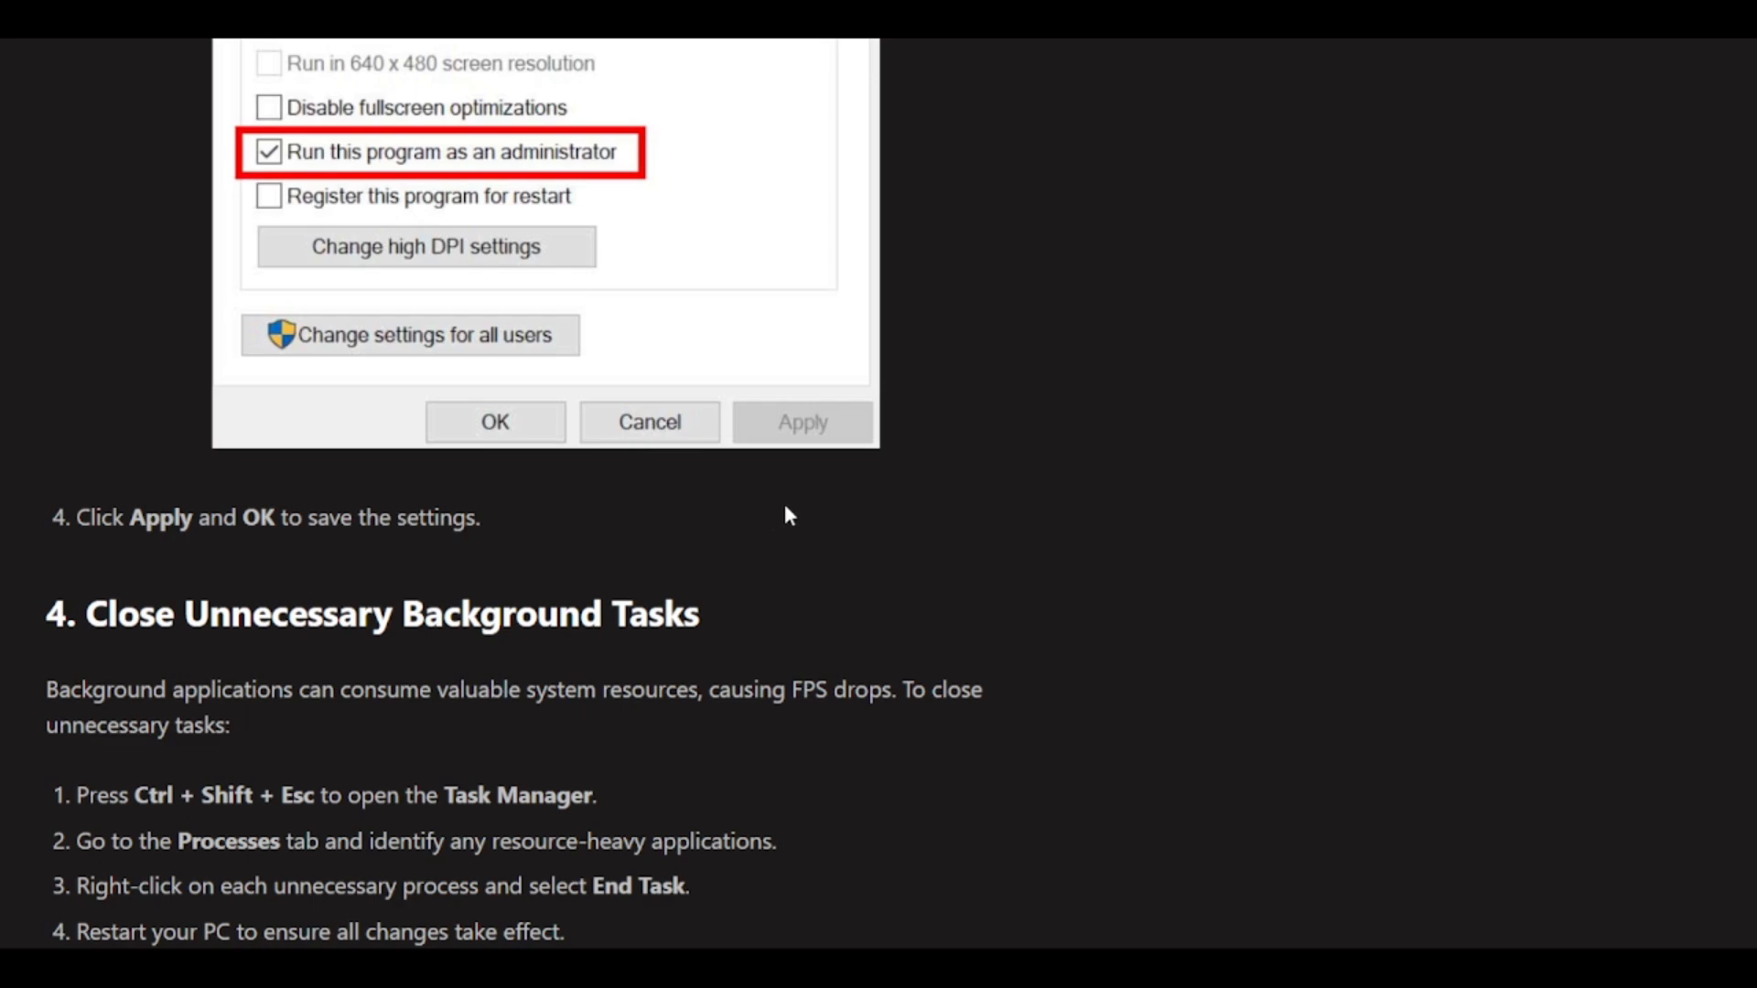
pyautogui.moveTo(827, 547)
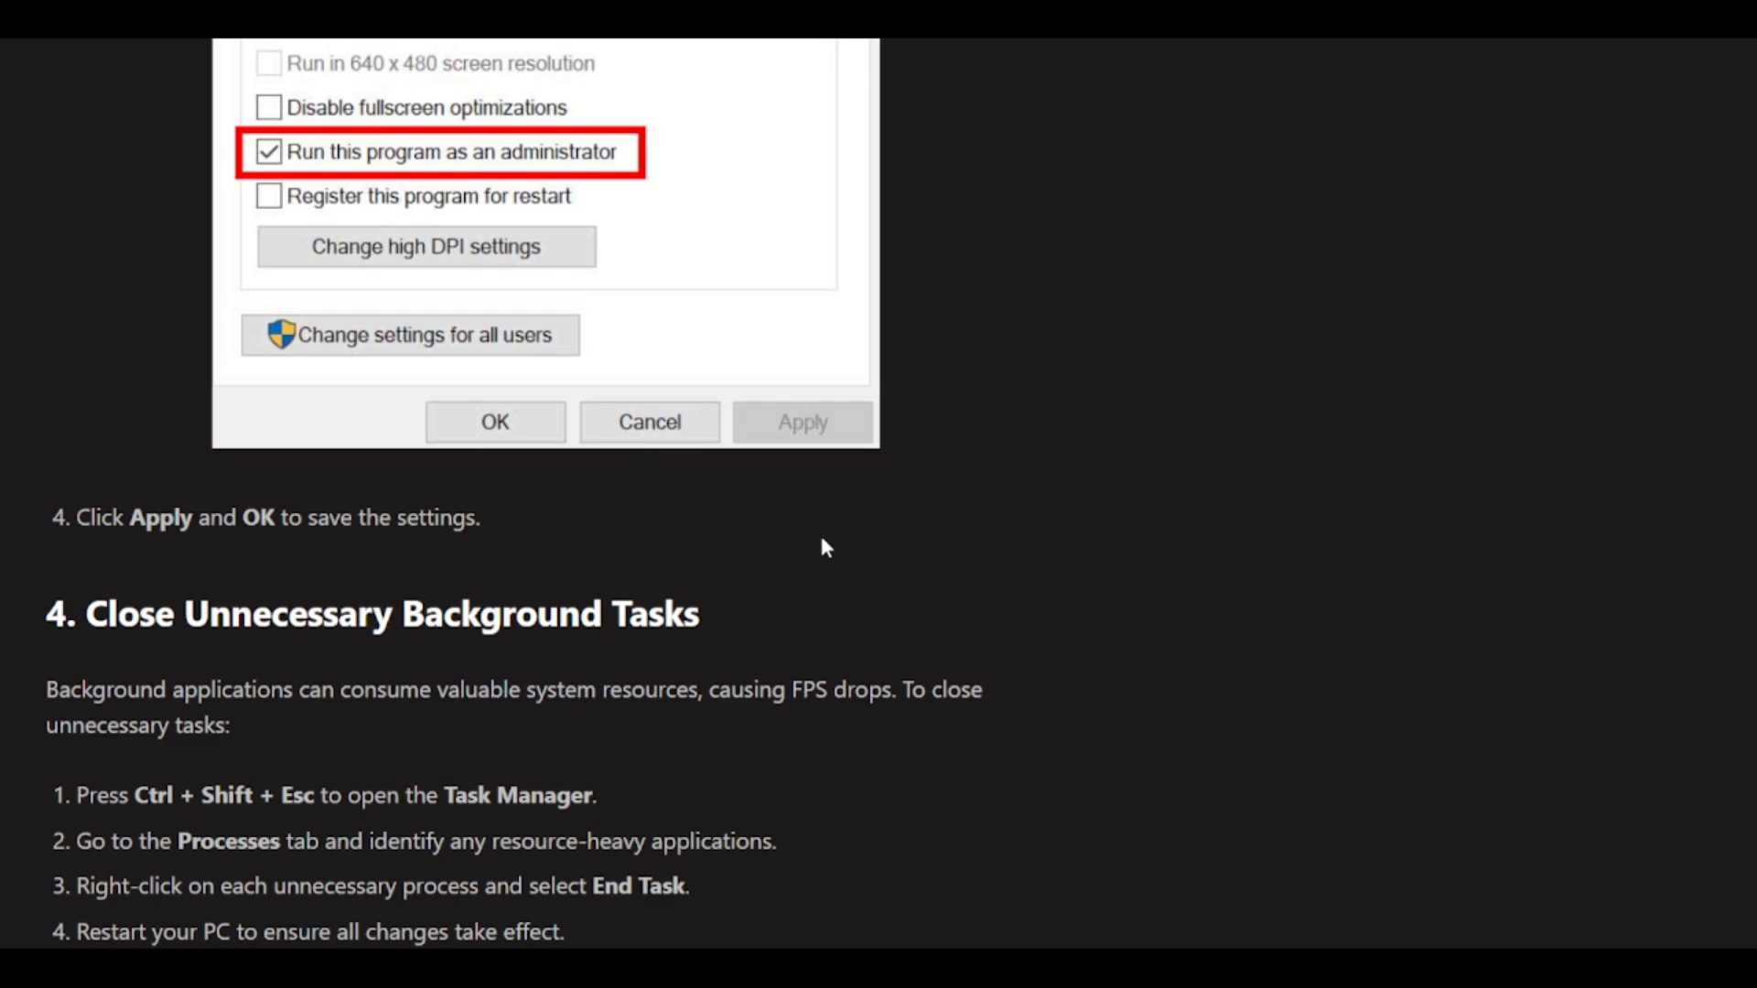
pyautogui.moveTo(902, 640)
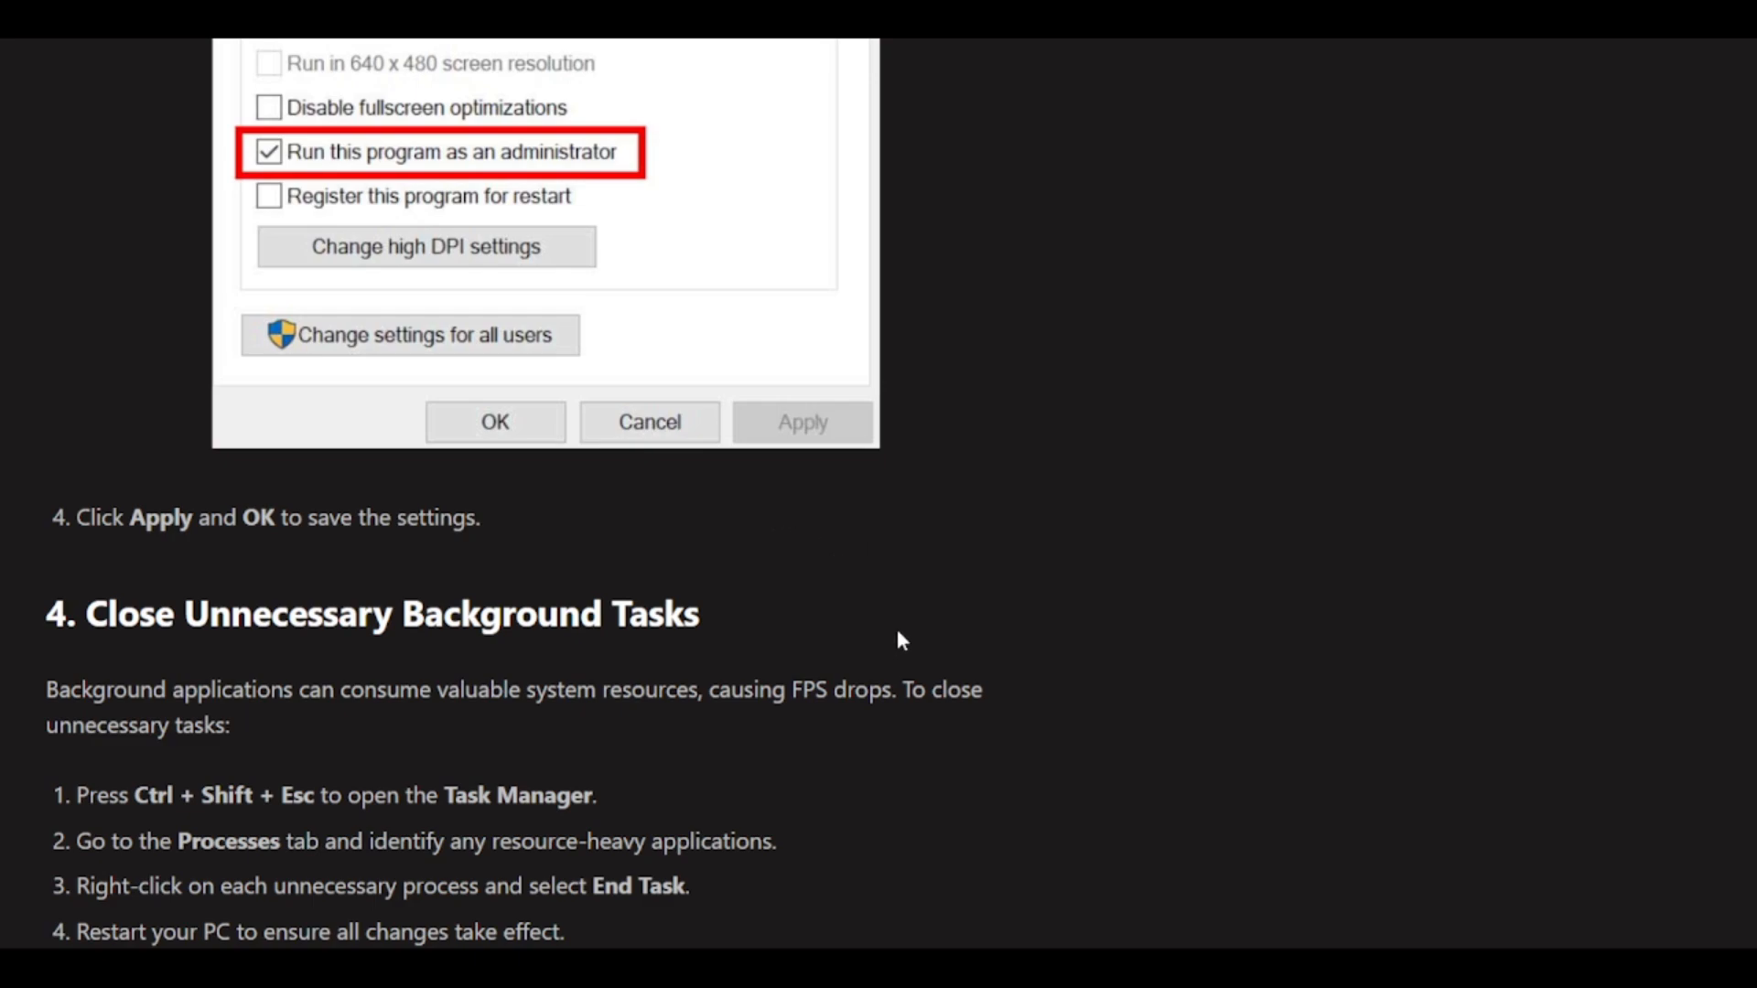